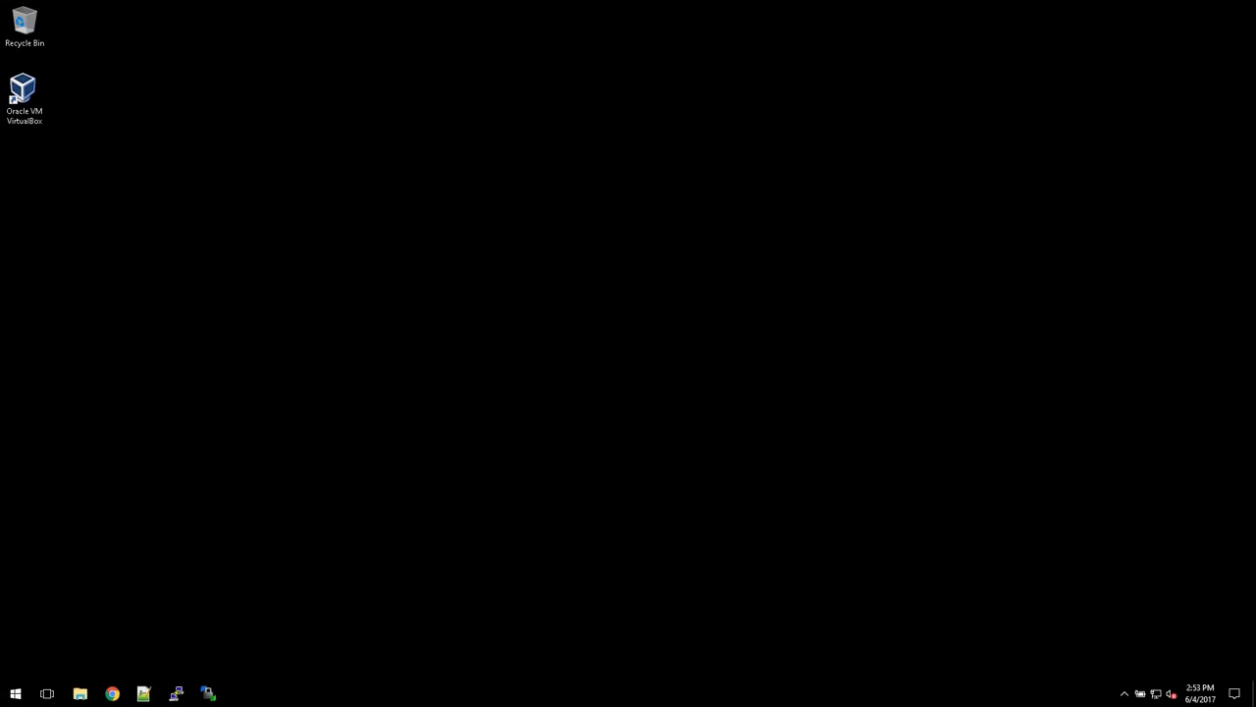
Launch Chrome and search Google for 'lychee photo management'
{"action": "left_click", "coordinate": [112, 695]}
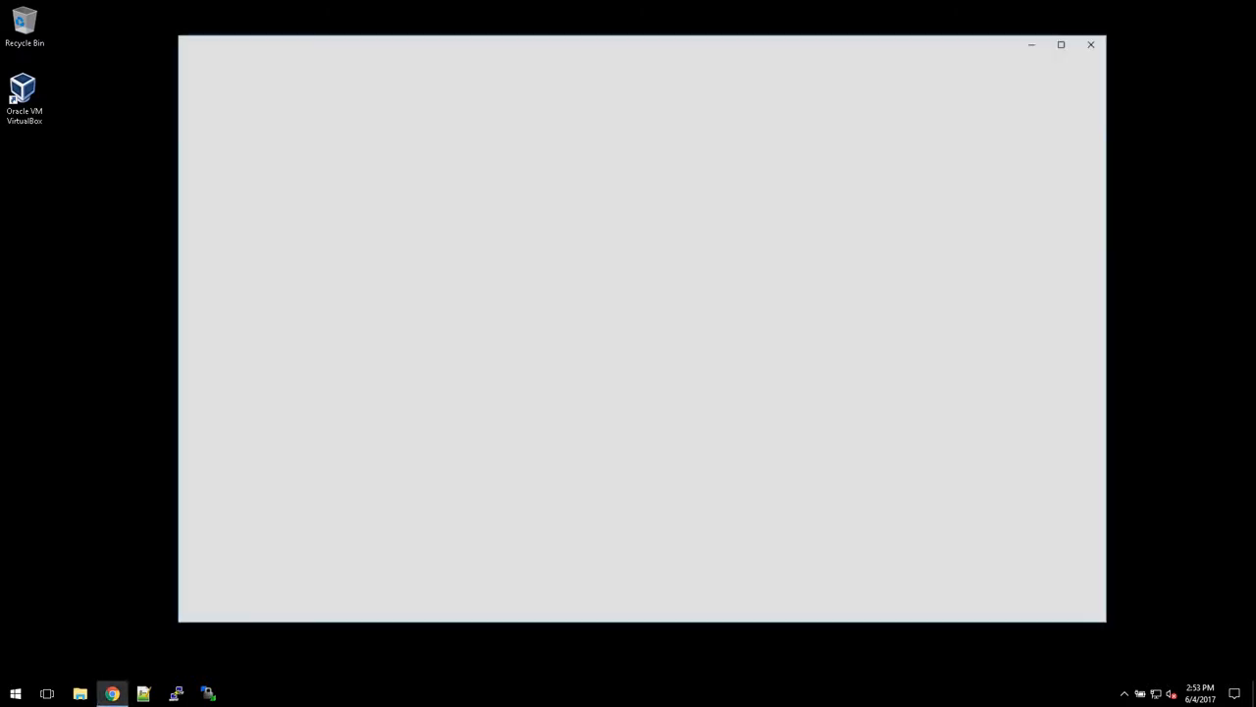
{"action": "left_click", "coordinate": [112, 695]}
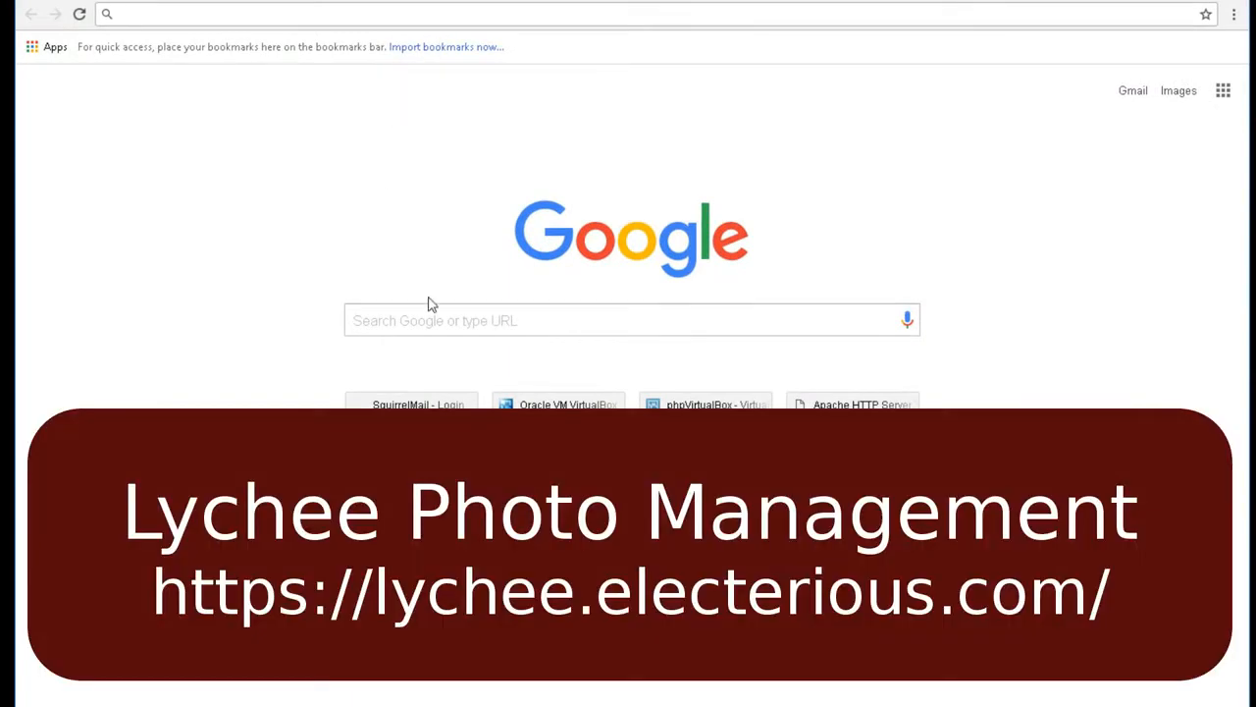
{"action": "left_click", "coordinate": [628, 320]}
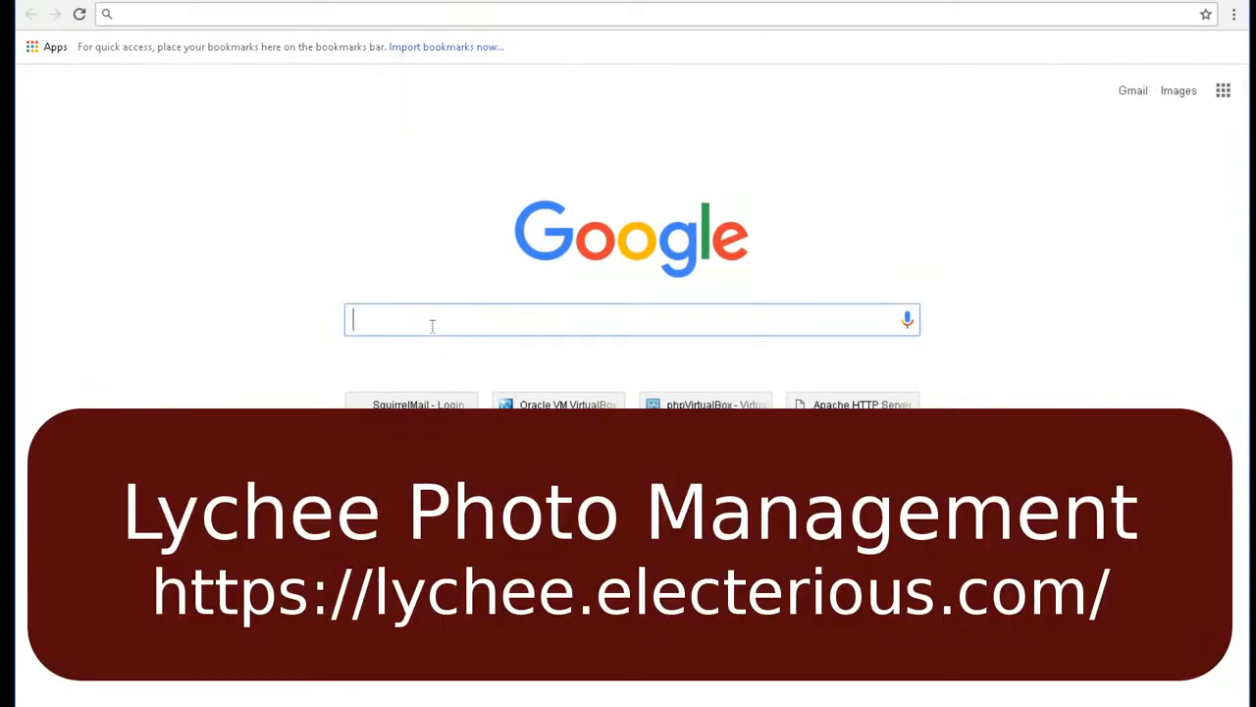
{"action": "type", "text": "lychee photo managment"}
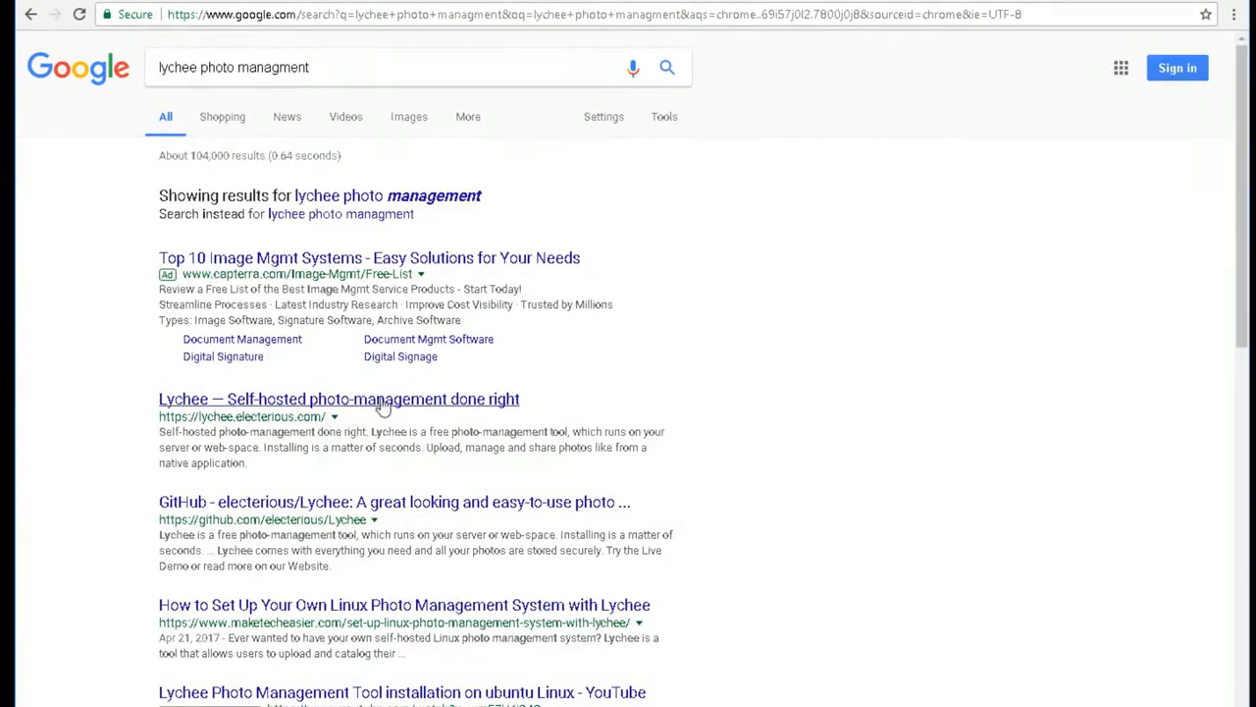
Open the Lychee site from the results and follow its link to the GitHub repository
{"action": "left_click", "coordinate": [338, 398]}
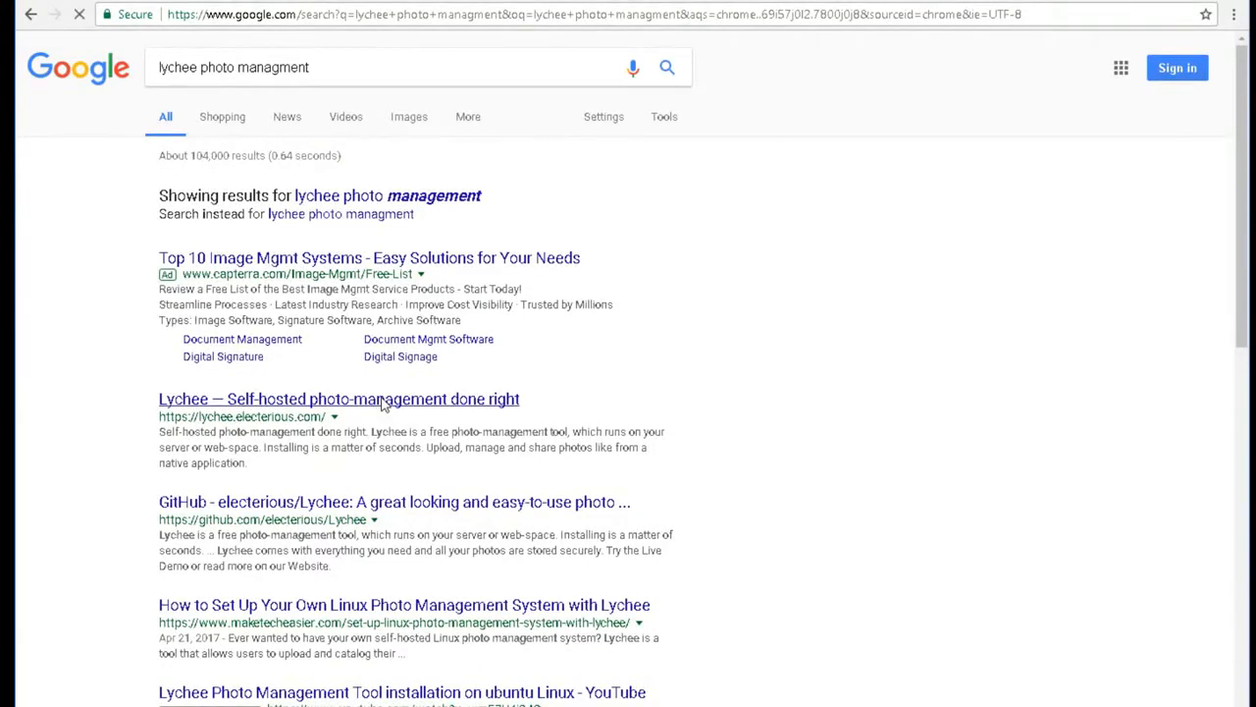
{"action": "left_click", "coordinate": [338, 399]}
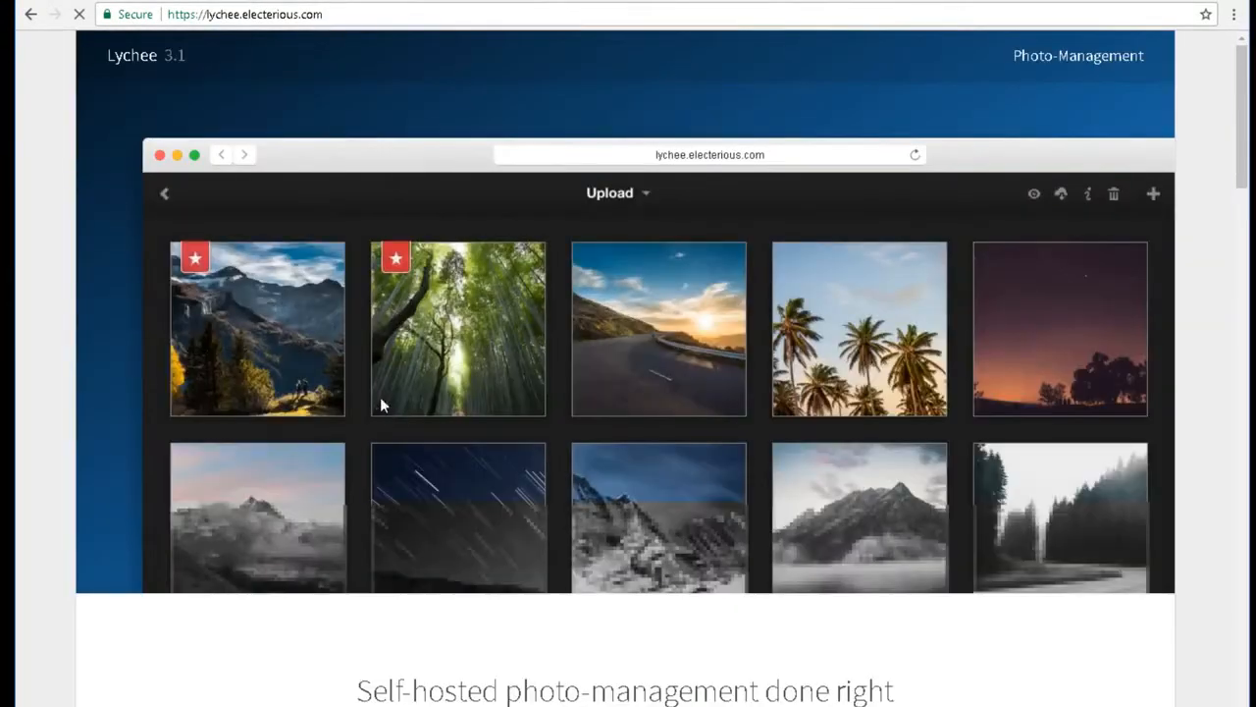
{"action": "scroll", "scroll_direction": "down", "scroll_amount": 3}
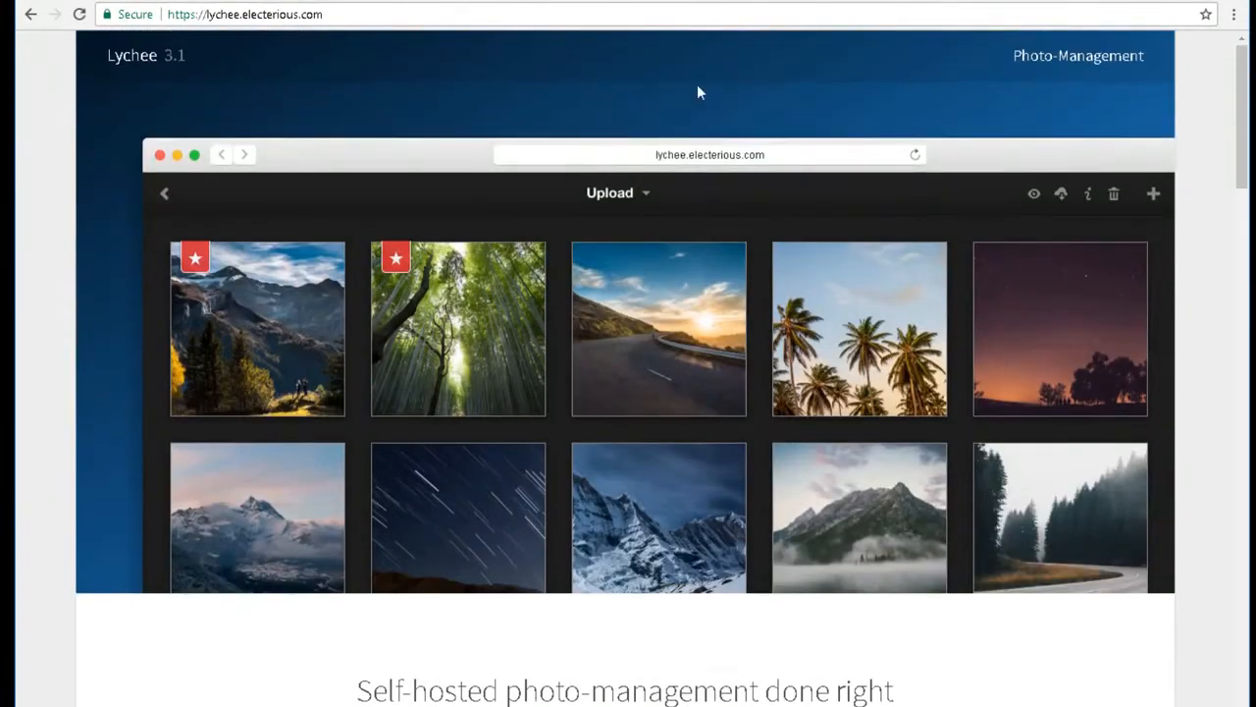
{"action": "scroll", "scroll_direction": "down", "scroll_amount": 3}
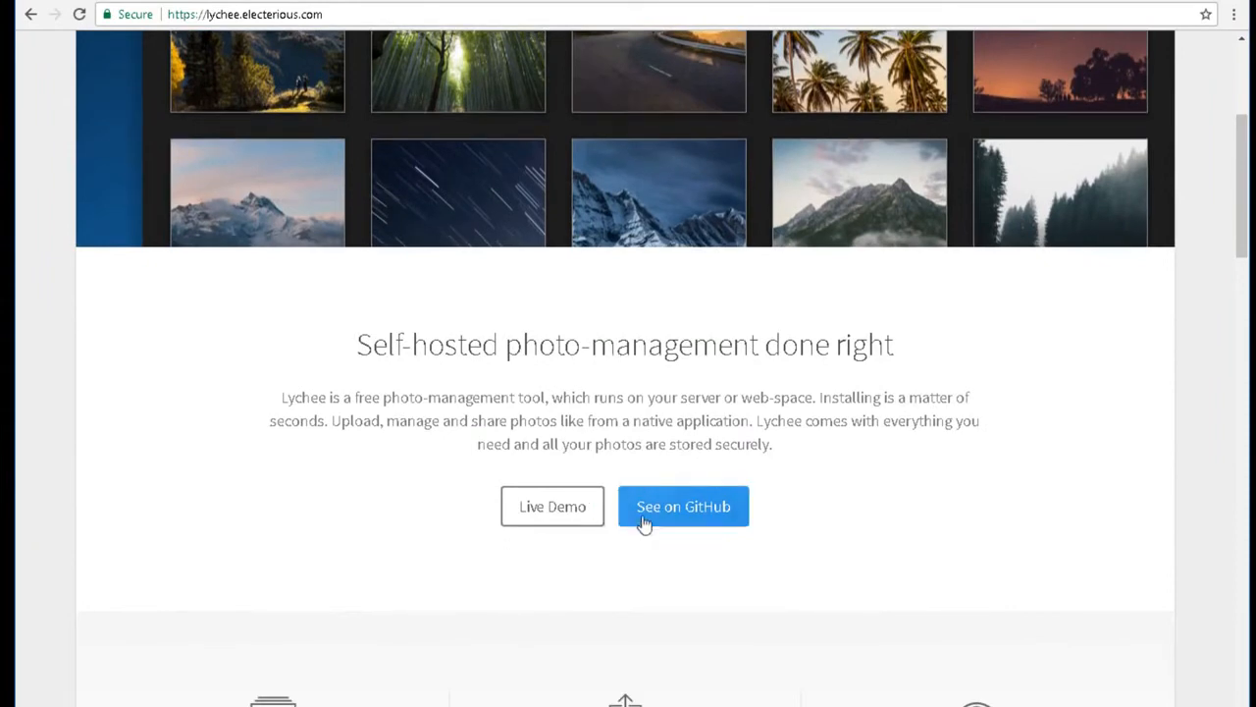
{"action": "left_click", "coordinate": [683, 506]}
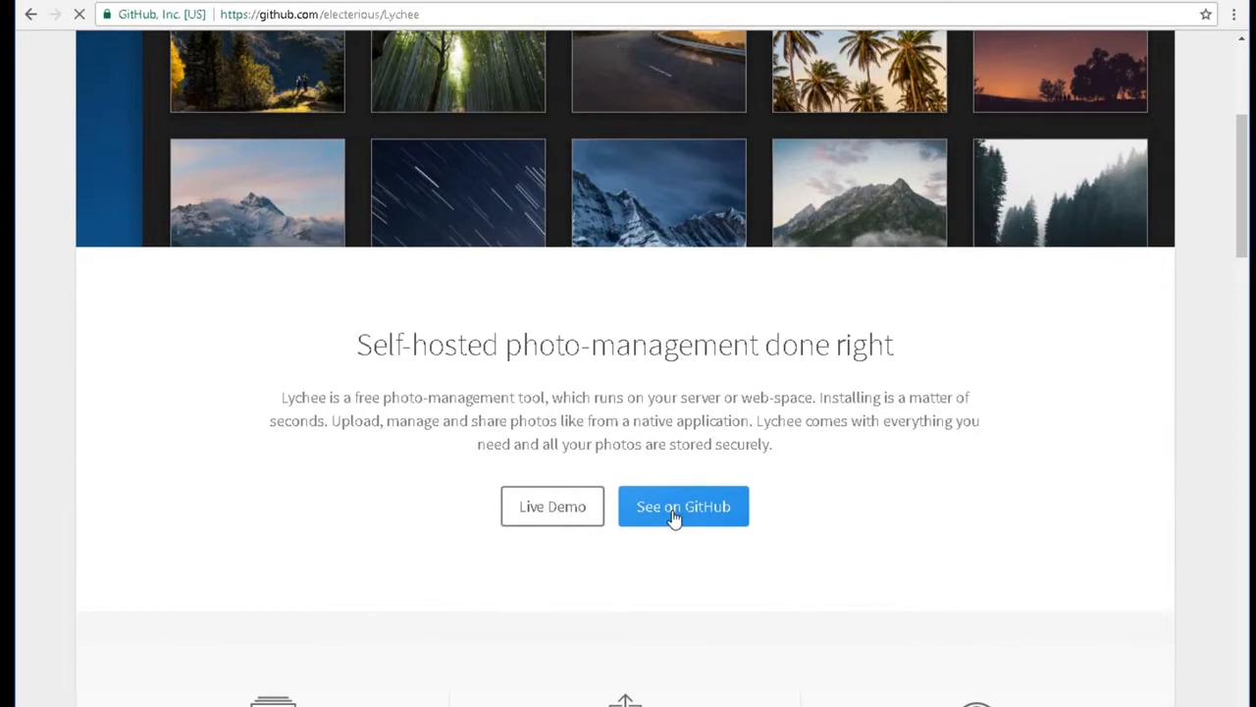
{"action": "left_click", "coordinate": [683, 507]}
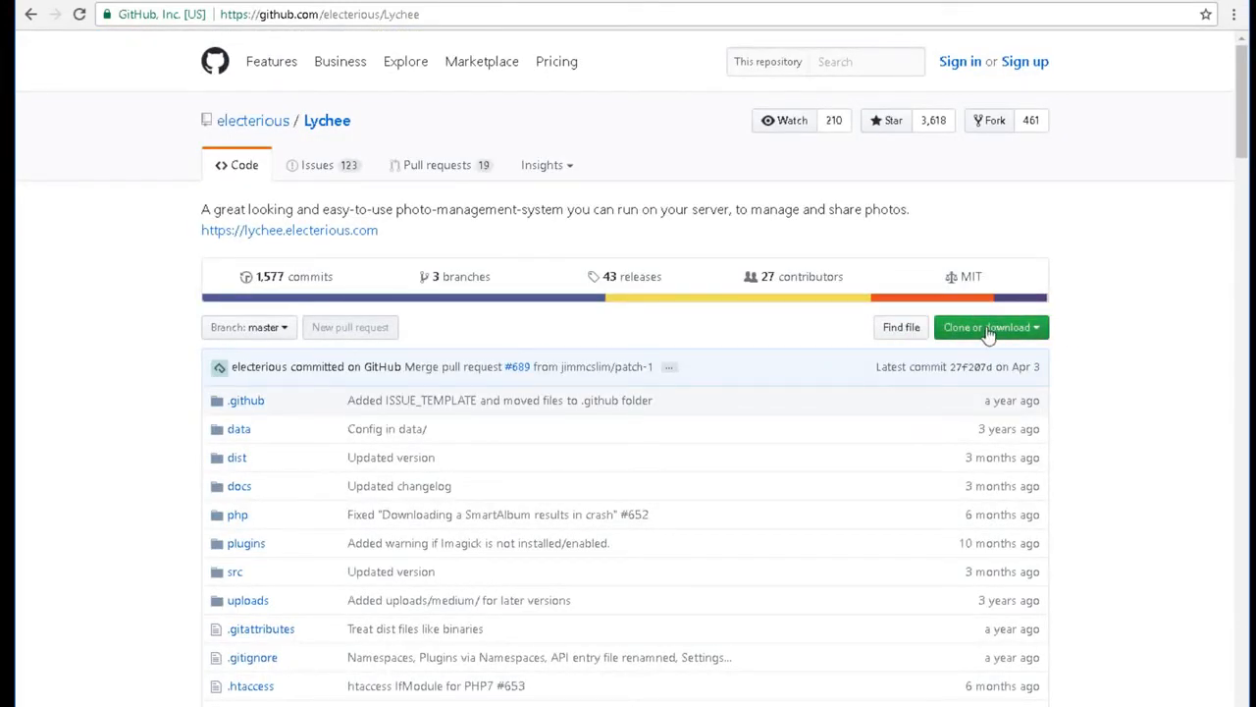
Download the electerious/Lychee repository as a ZIP archive
{"action": "left_click", "coordinate": [989, 326]}
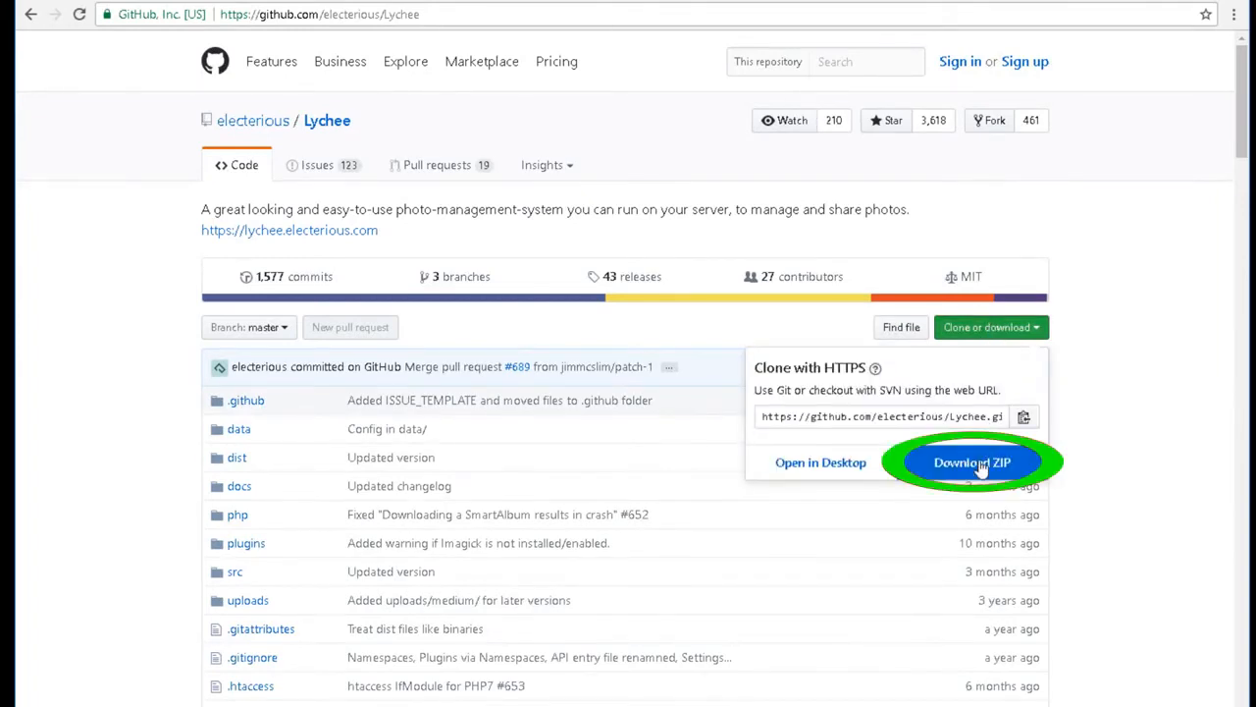
{"action": "left_click", "coordinate": [971, 463]}
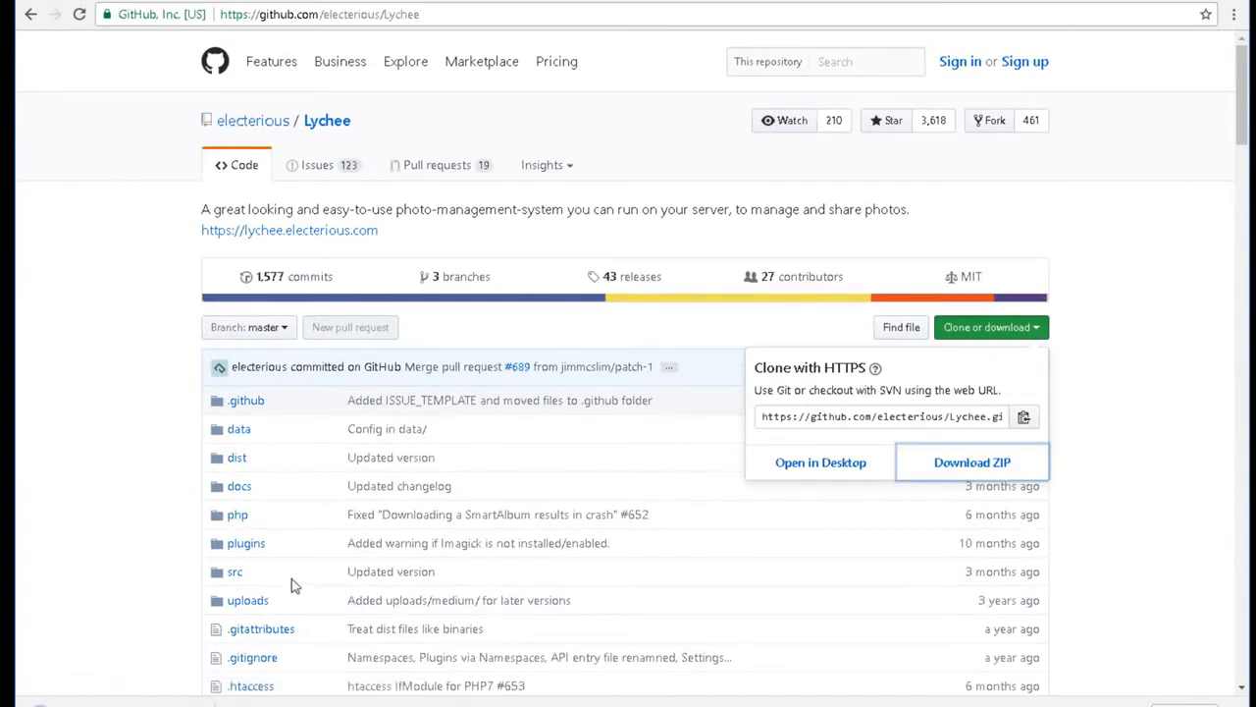
{"action": "left_click", "coordinate": [971, 463]}
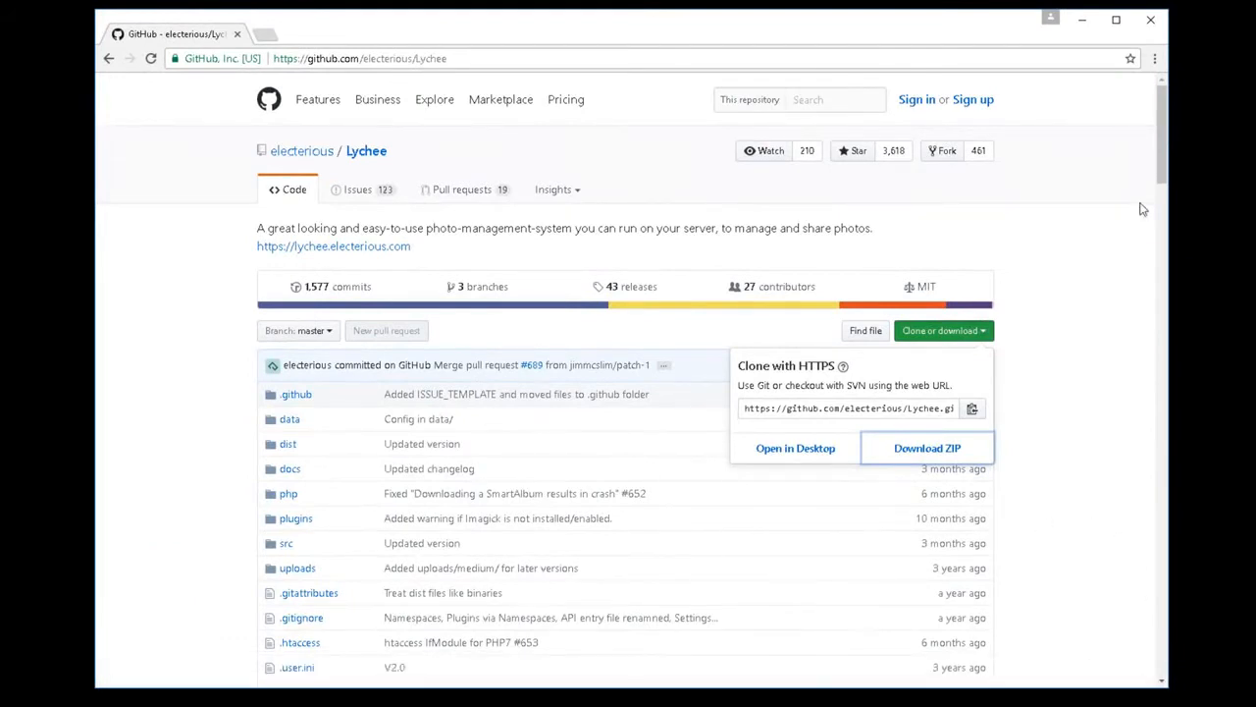
Show the desktop and open the Downloads folder in File Explorer
{"action": "left_click", "coordinate": [1150, 19]}
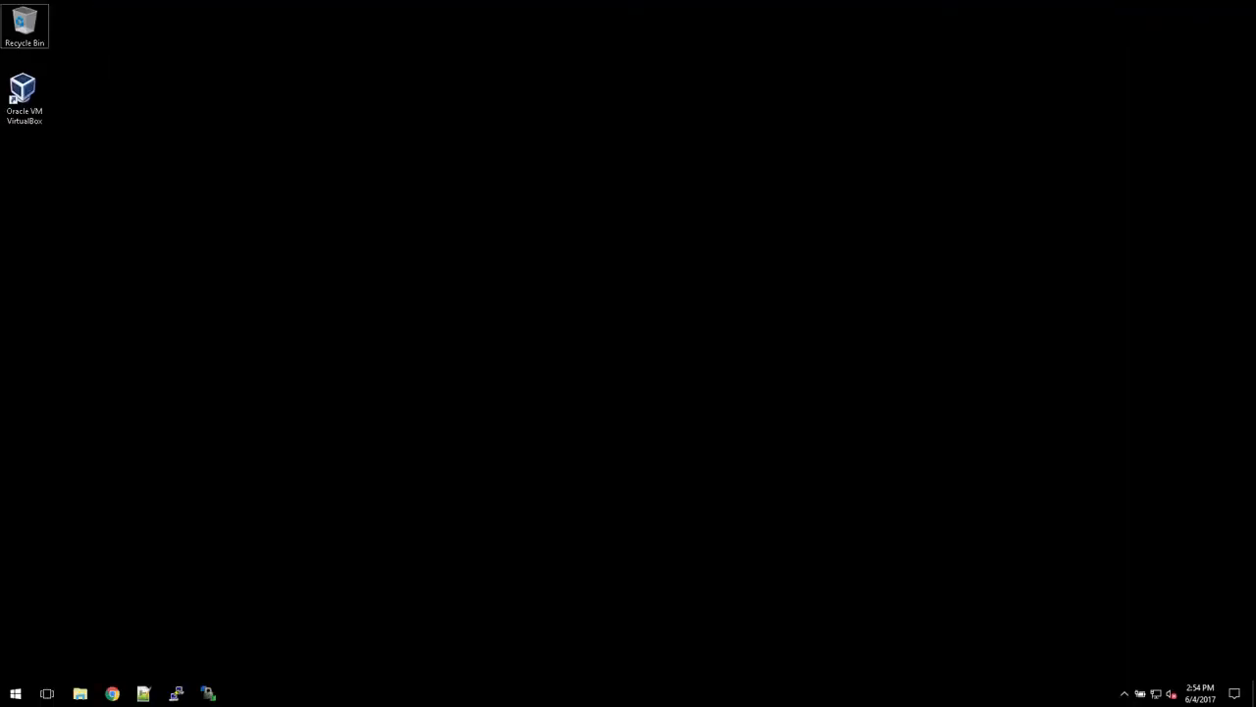
{"action": "left_click", "coordinate": [78, 694]}
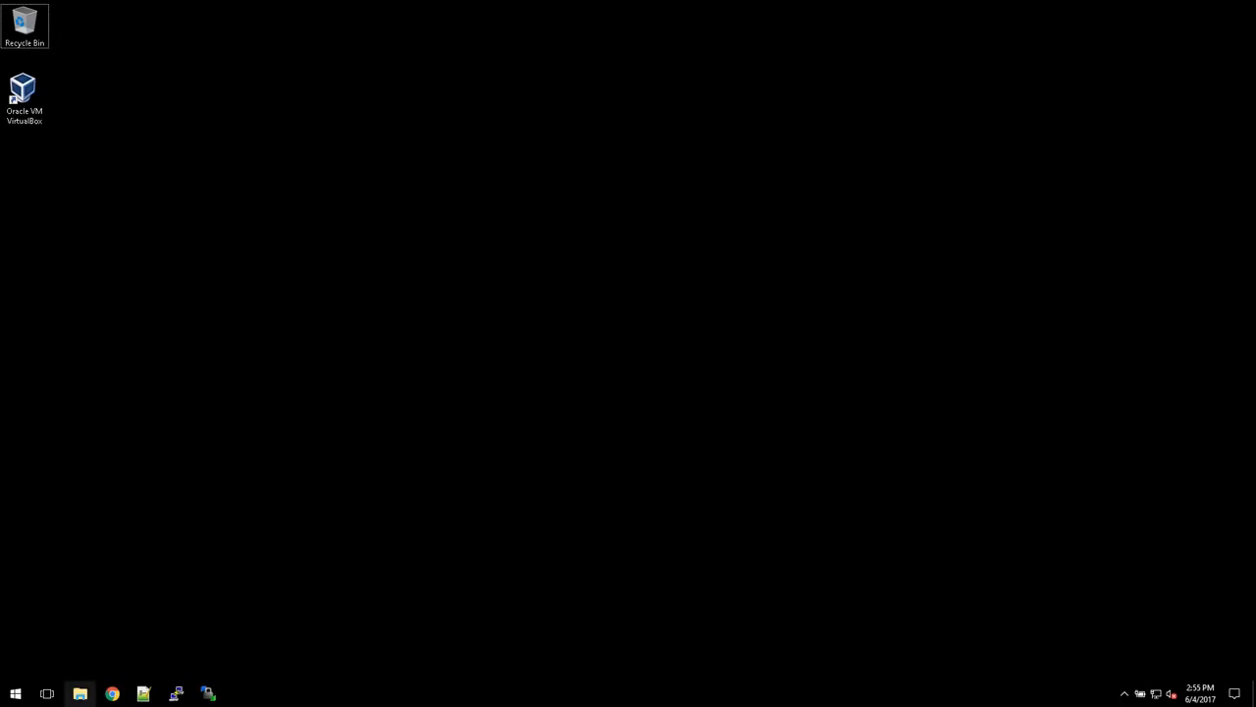
{"action": "left_click", "coordinate": [79, 695]}
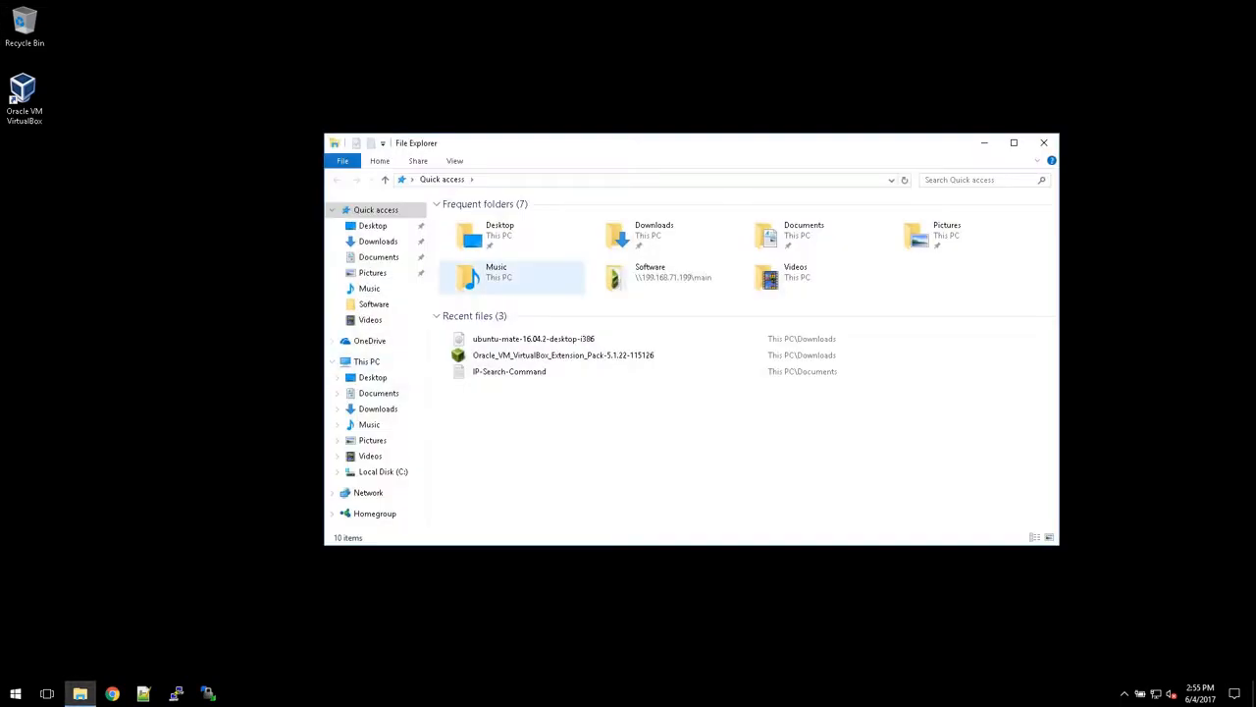
{"action": "left_click", "coordinate": [511, 371]}
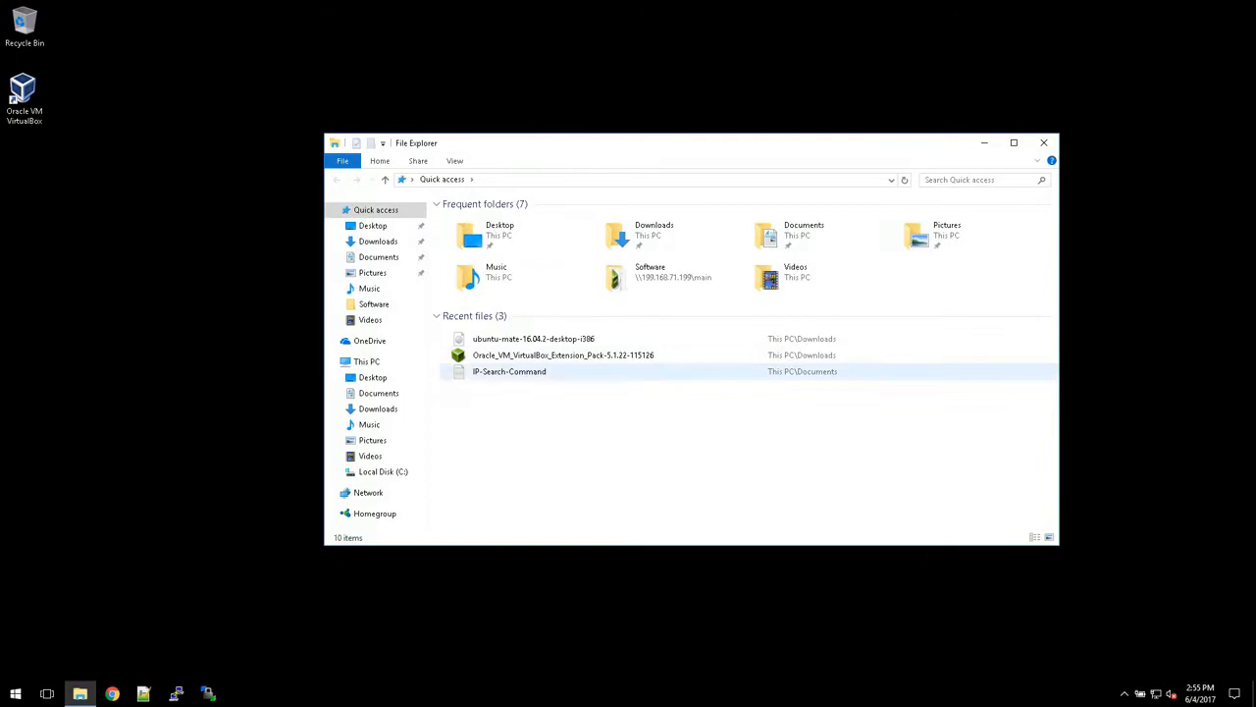
{"action": "left_click", "coordinate": [377, 240]}
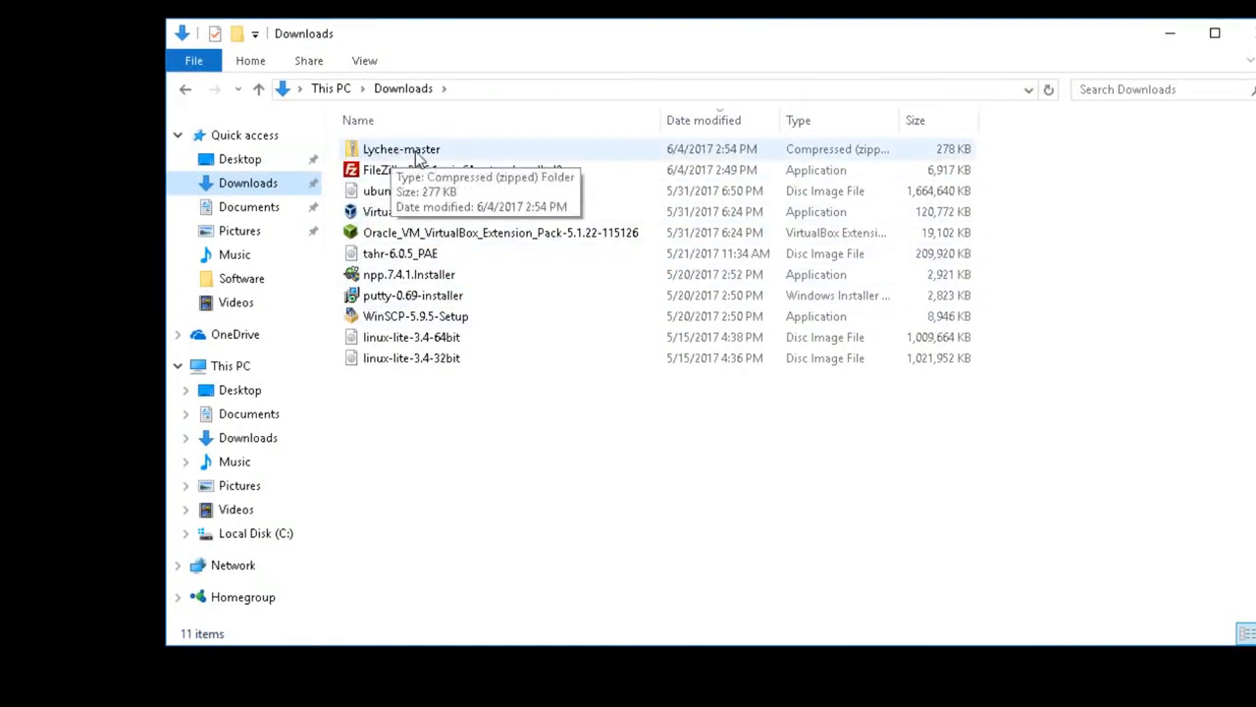
Extract the Lychee-master zip archive to the suggested folder
{"action": "right_click", "coordinate": [400, 149]}
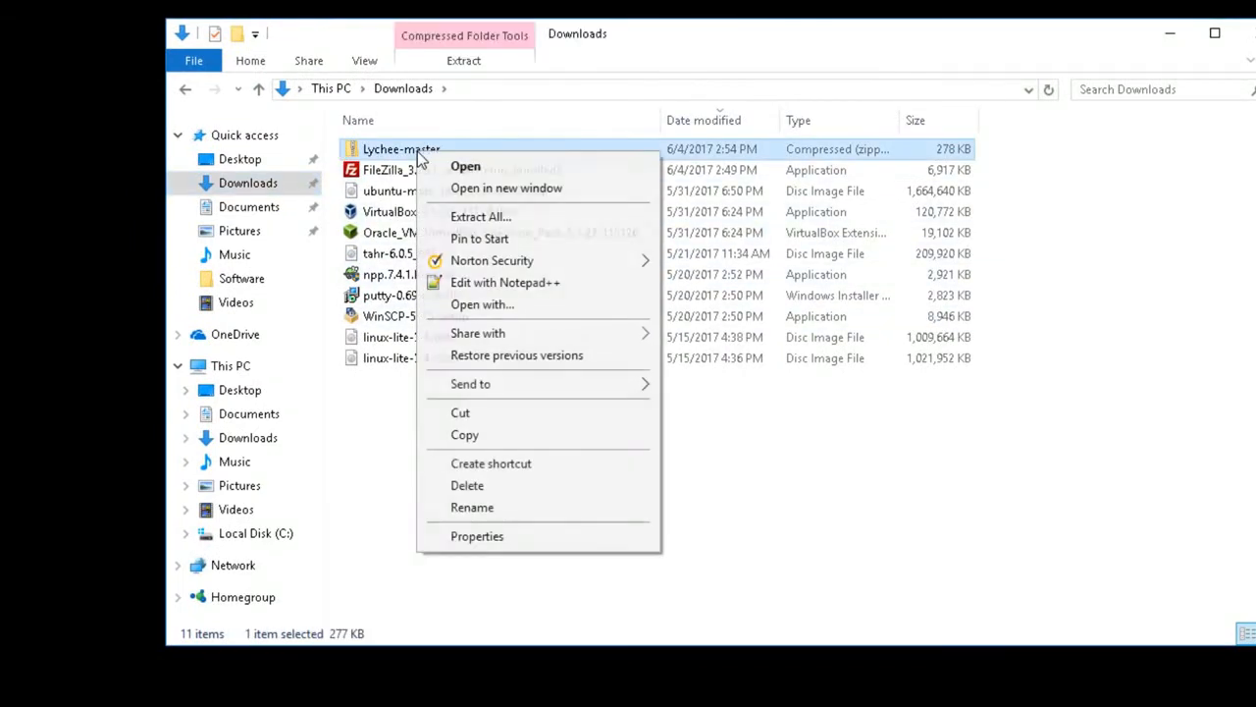
{"action": "mouse_move", "coordinate": [480, 216]}
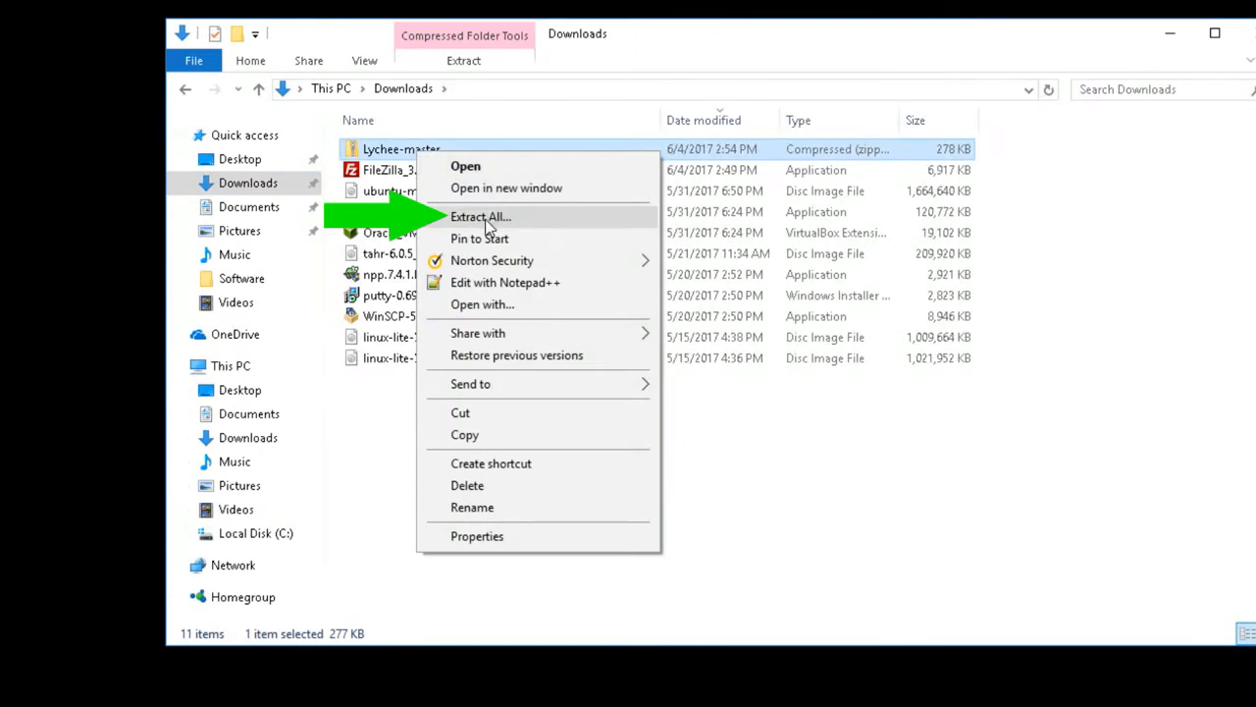
{"action": "left_click", "coordinate": [481, 215]}
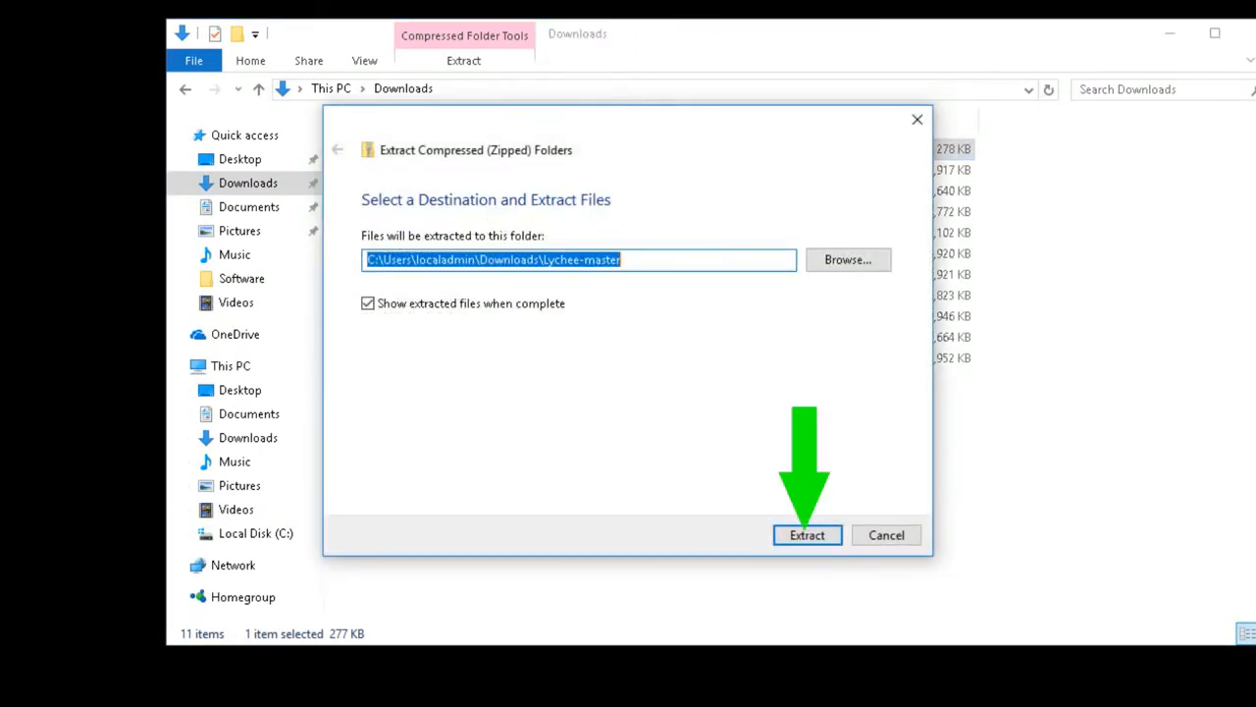
{"action": "left_click", "coordinate": [807, 534]}
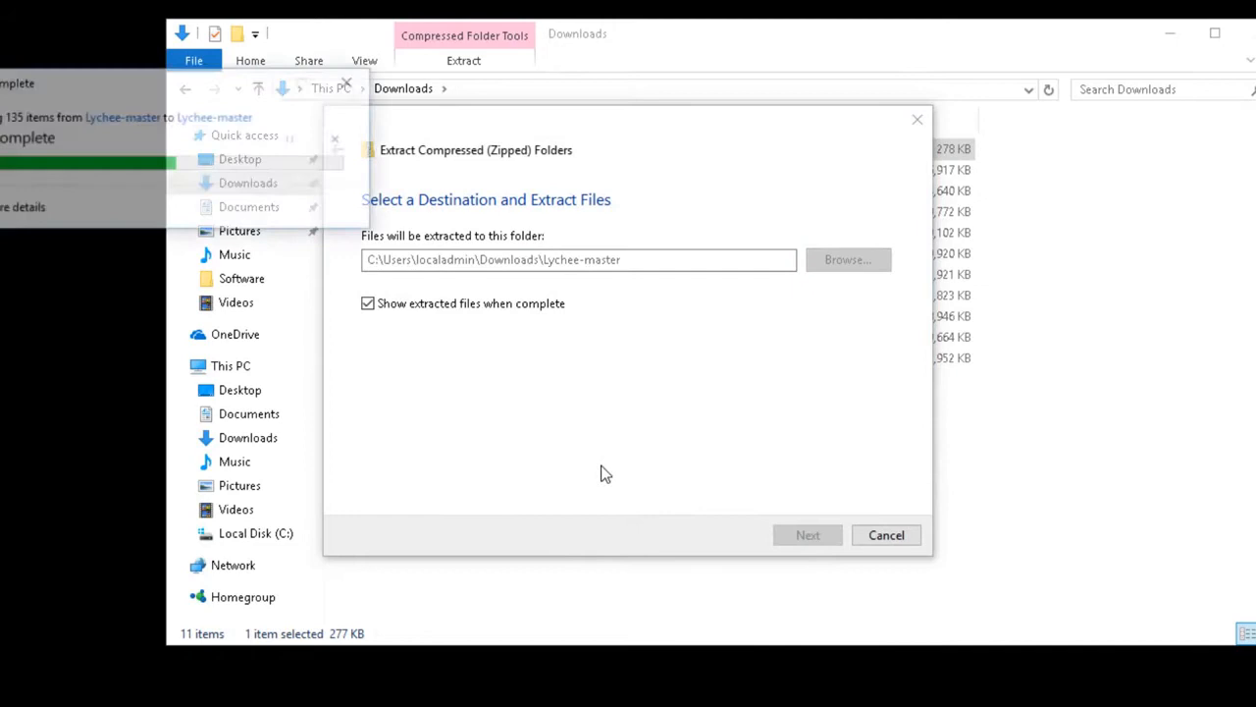
{"action": "left_click", "coordinate": [807, 534]}
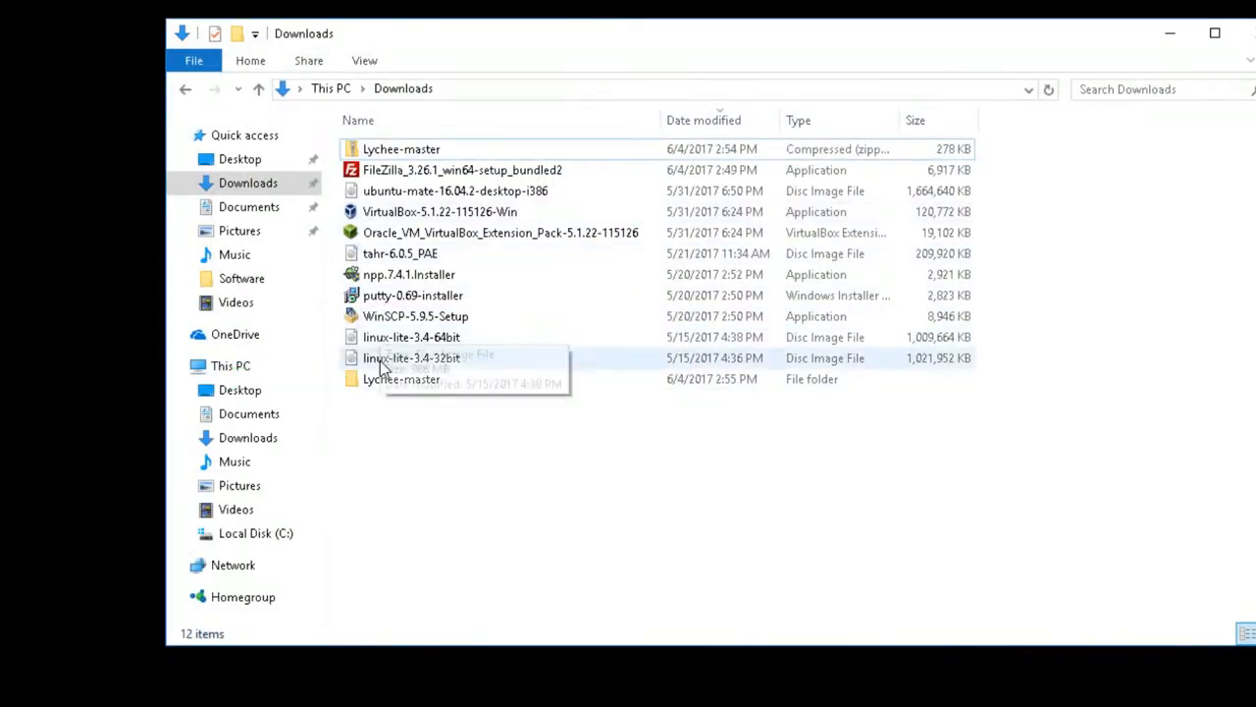
Open the extracted Lychee-master folder and its inner Lychee-master folder
{"action": "left_click", "coordinate": [400, 379]}
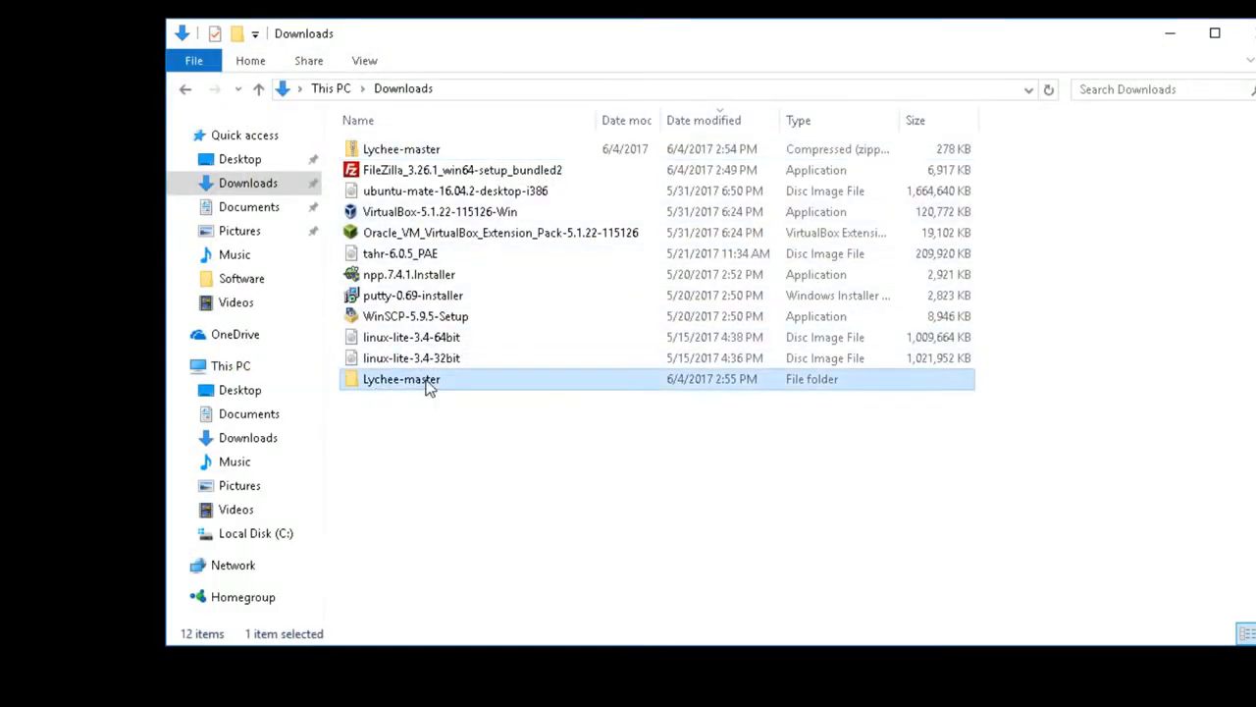
{"action": "double_click", "coordinate": [400, 379]}
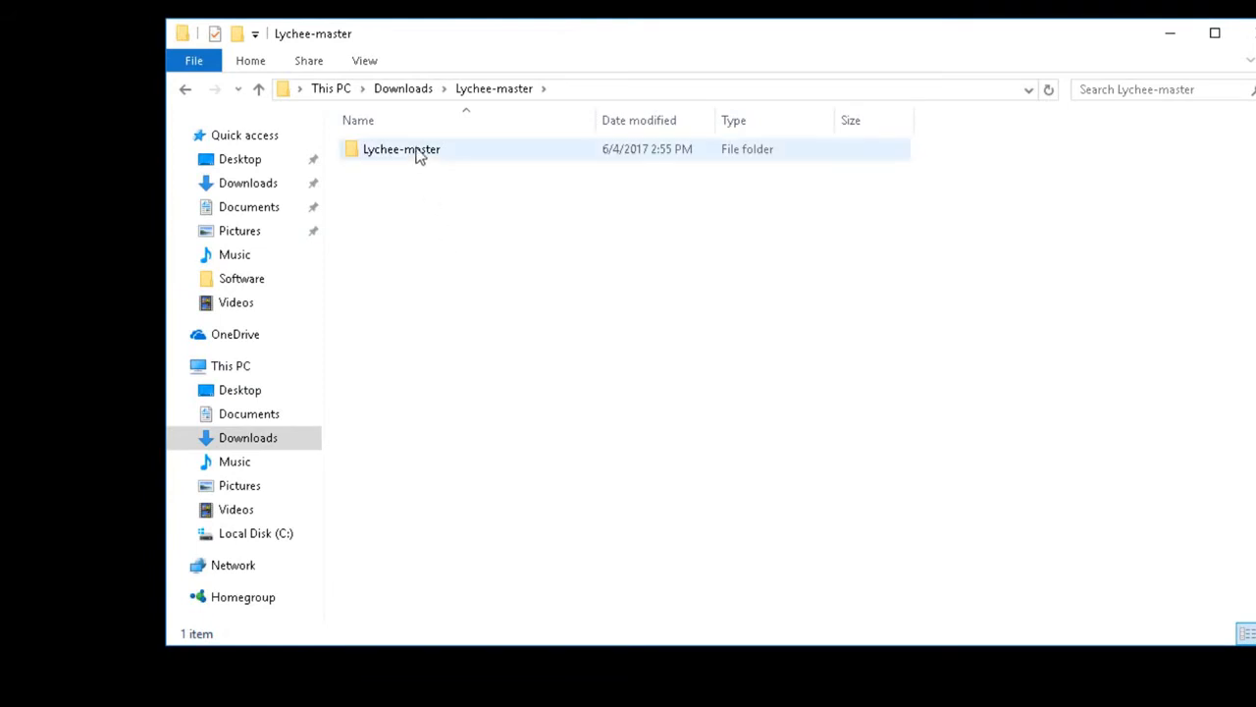
{"action": "double_click", "coordinate": [400, 149]}
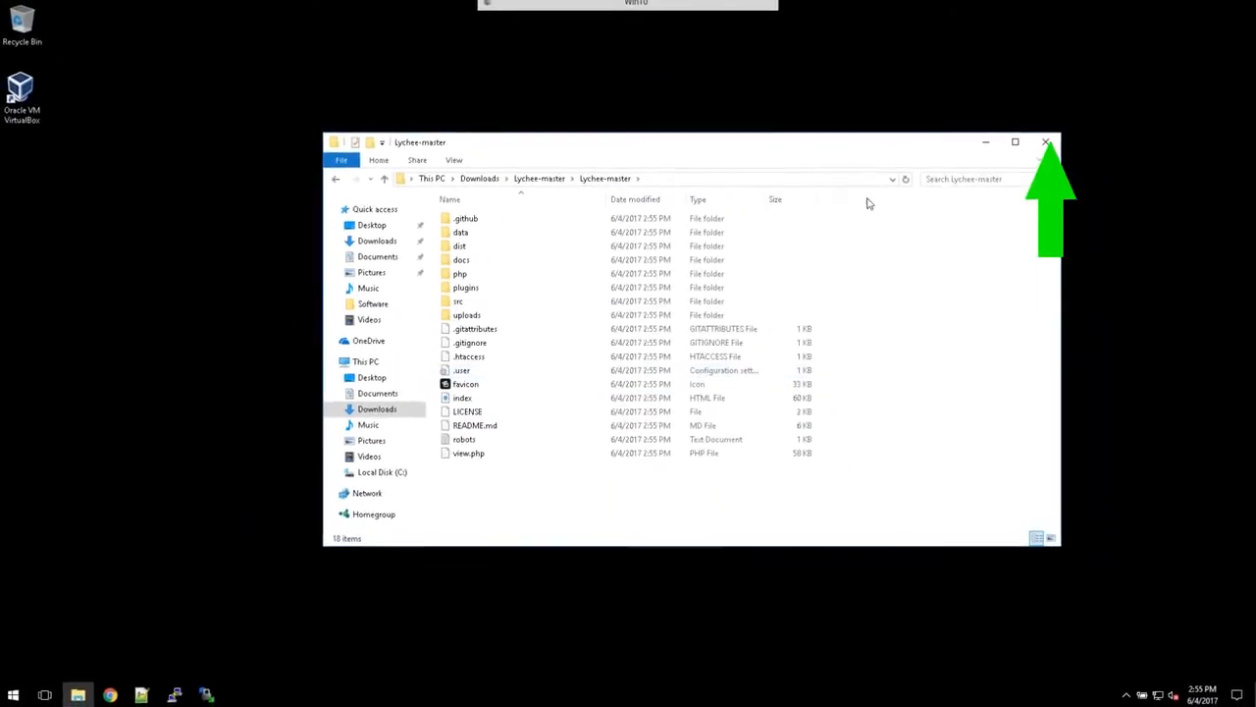
Close Explorer and launch FileZilla via a Start search for 'file'
{"action": "left_click", "coordinate": [1046, 141]}
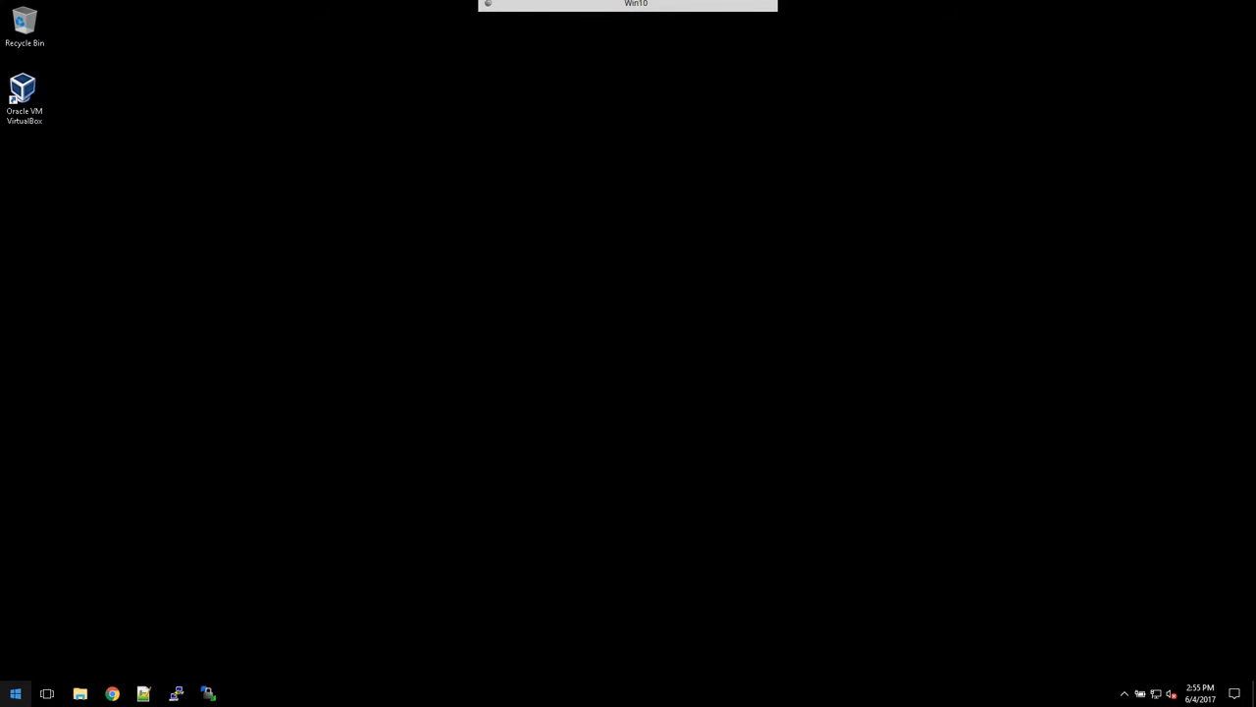
{"action": "right_click", "coordinate": [16, 695]}
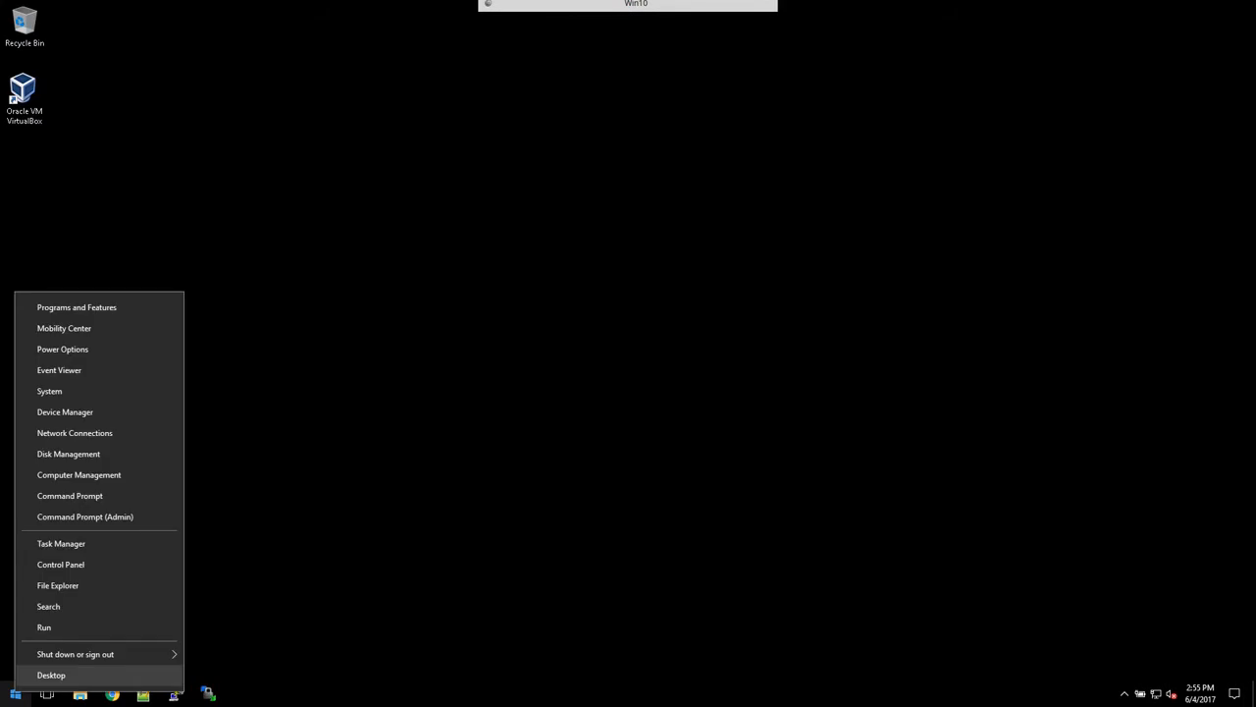
{"action": "left_click", "coordinate": [51, 675]}
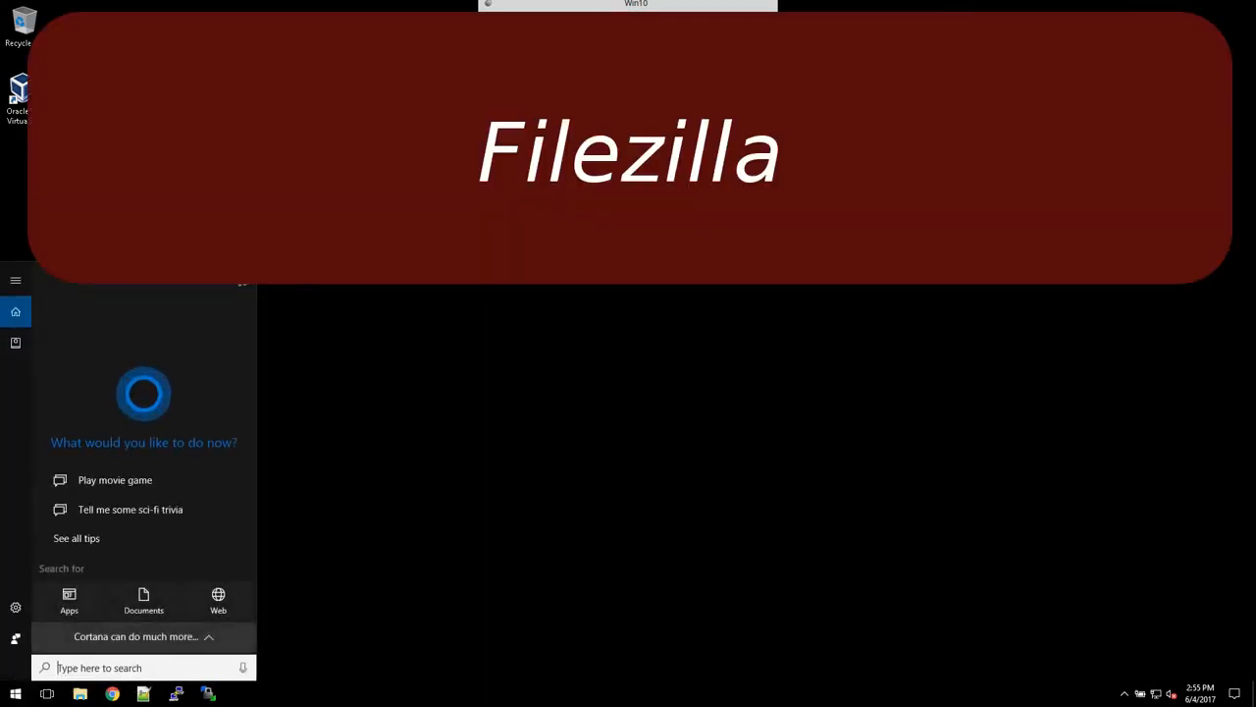
{"action": "type", "text": "file"}
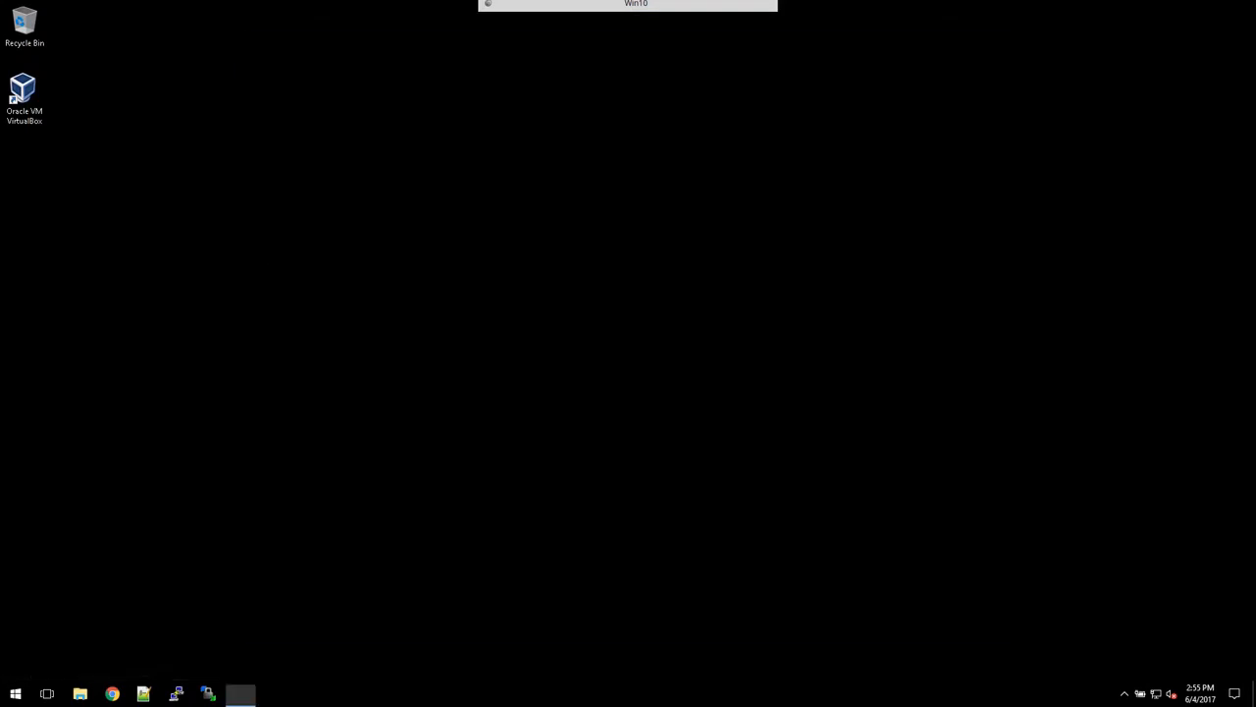
{"action": "left_click", "coordinate": [239, 694]}
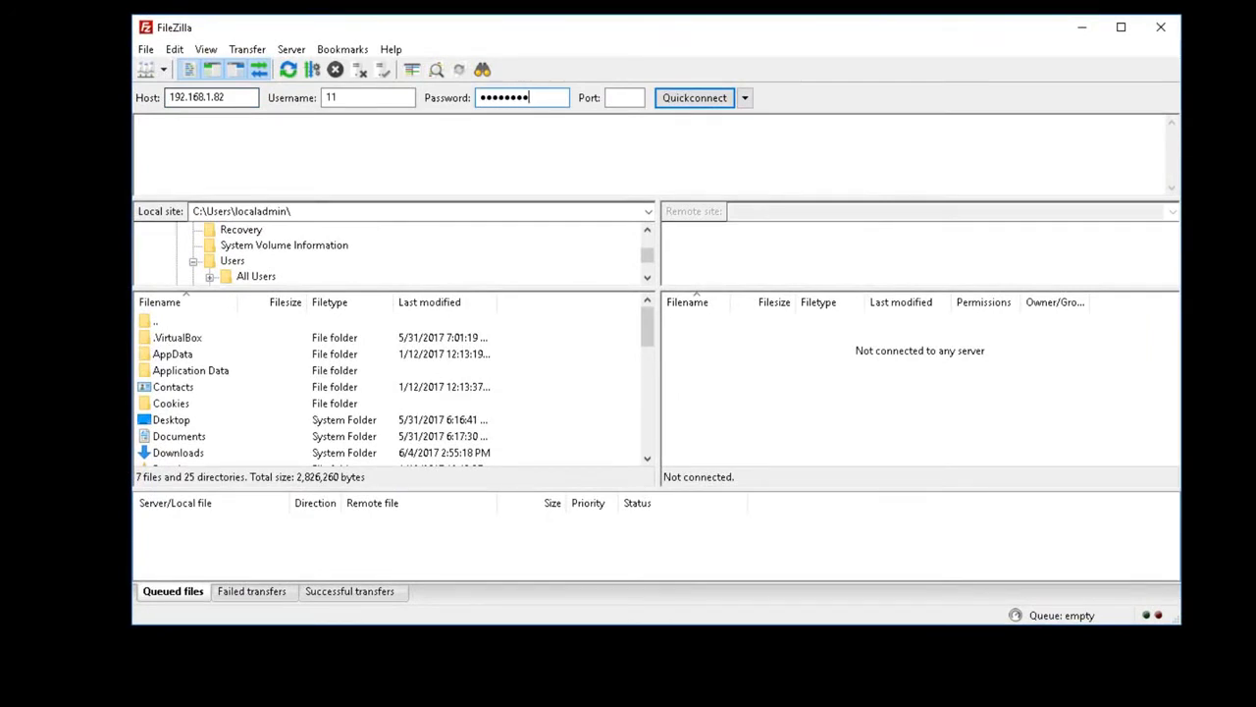
Quickconnect to the server and create a lychee directory inside the remote /web folder
{"action": "left_click", "coordinate": [695, 99]}
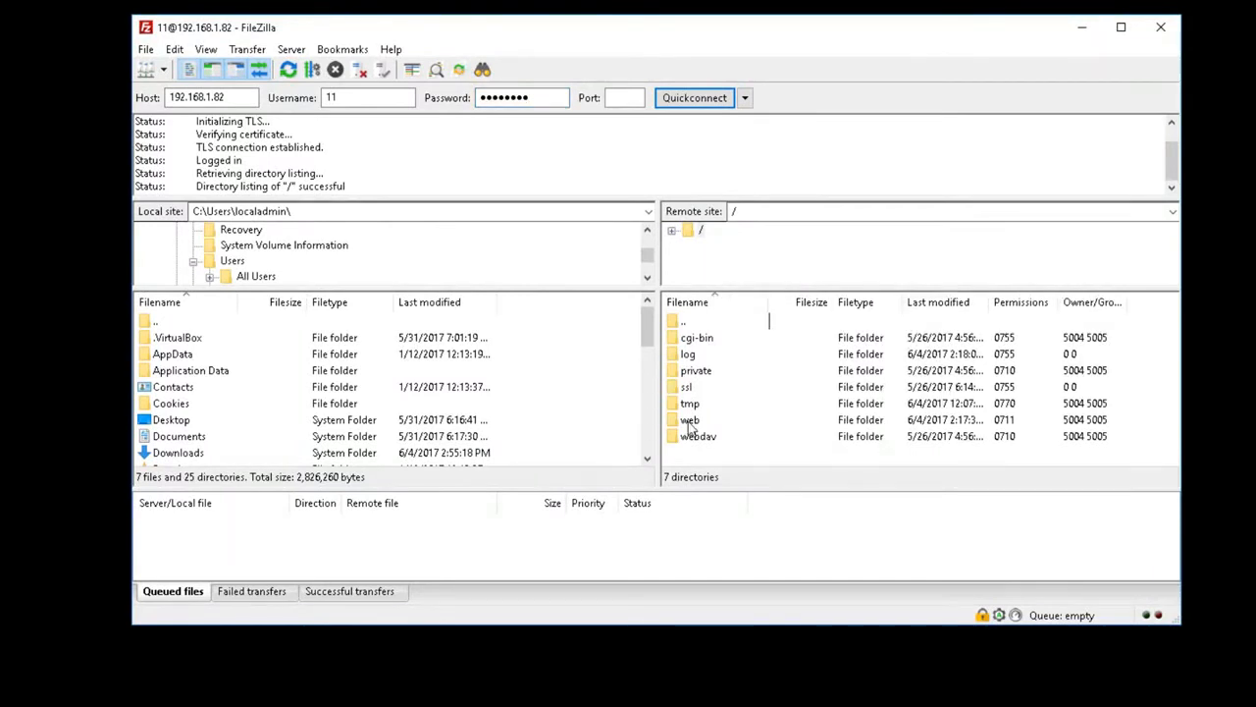
{"action": "double_click", "coordinate": [691, 420]}
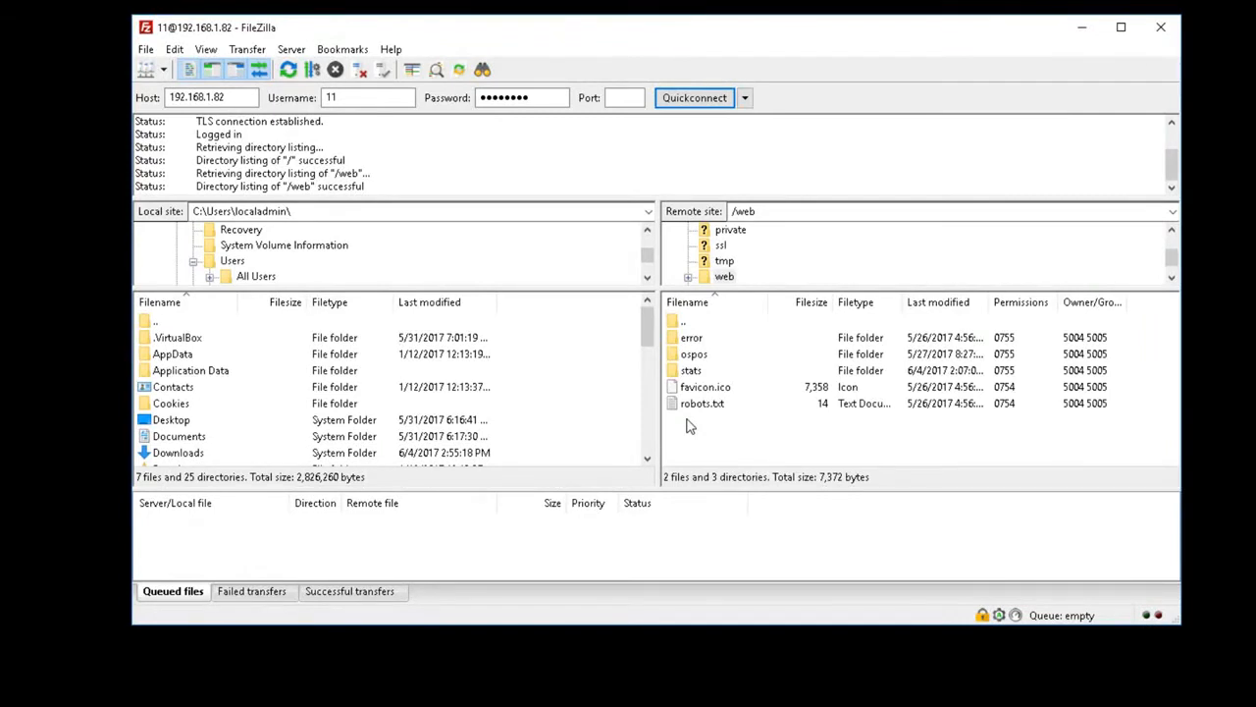
{"action": "right_click", "coordinate": [689, 424]}
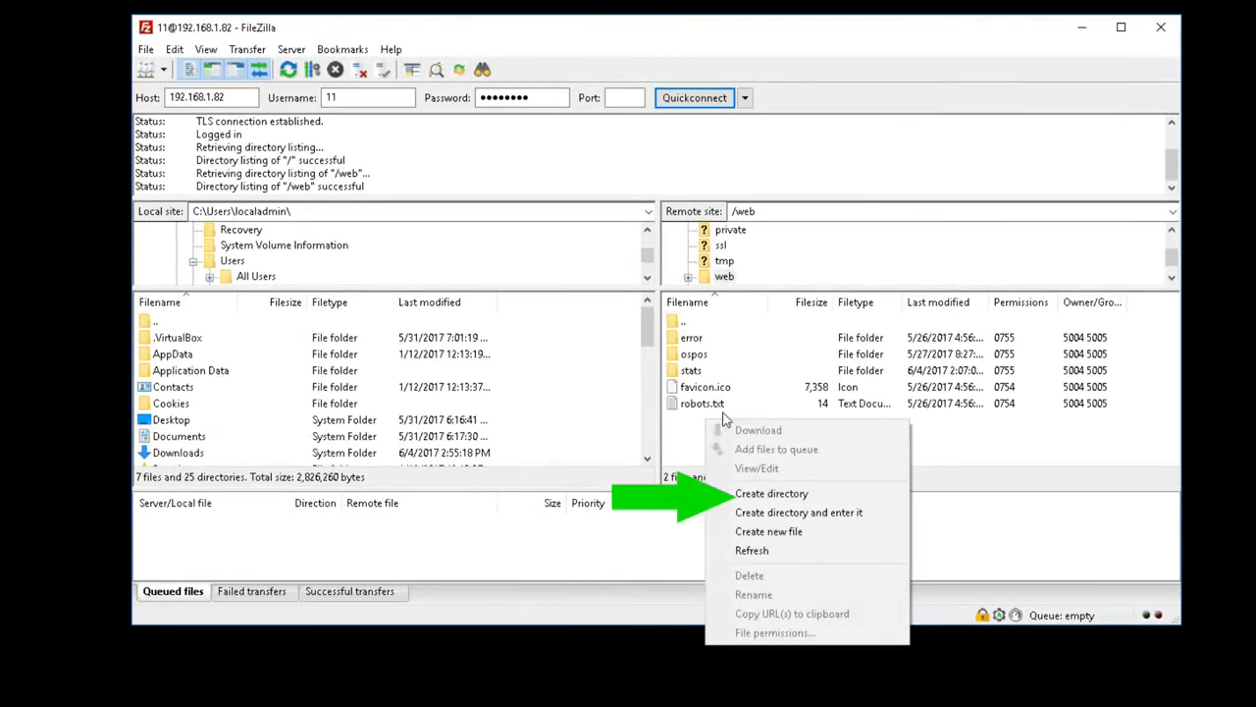
{"action": "left_click", "coordinate": [771, 493]}
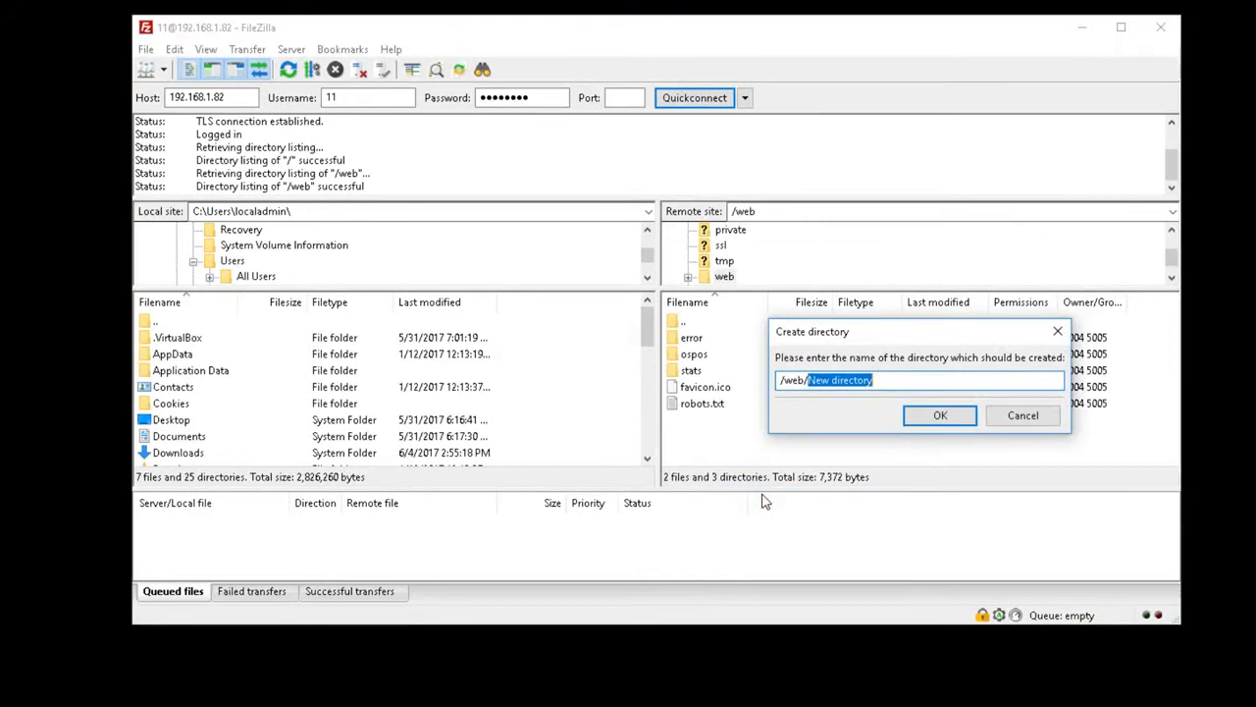
{"action": "type", "text": "li"}
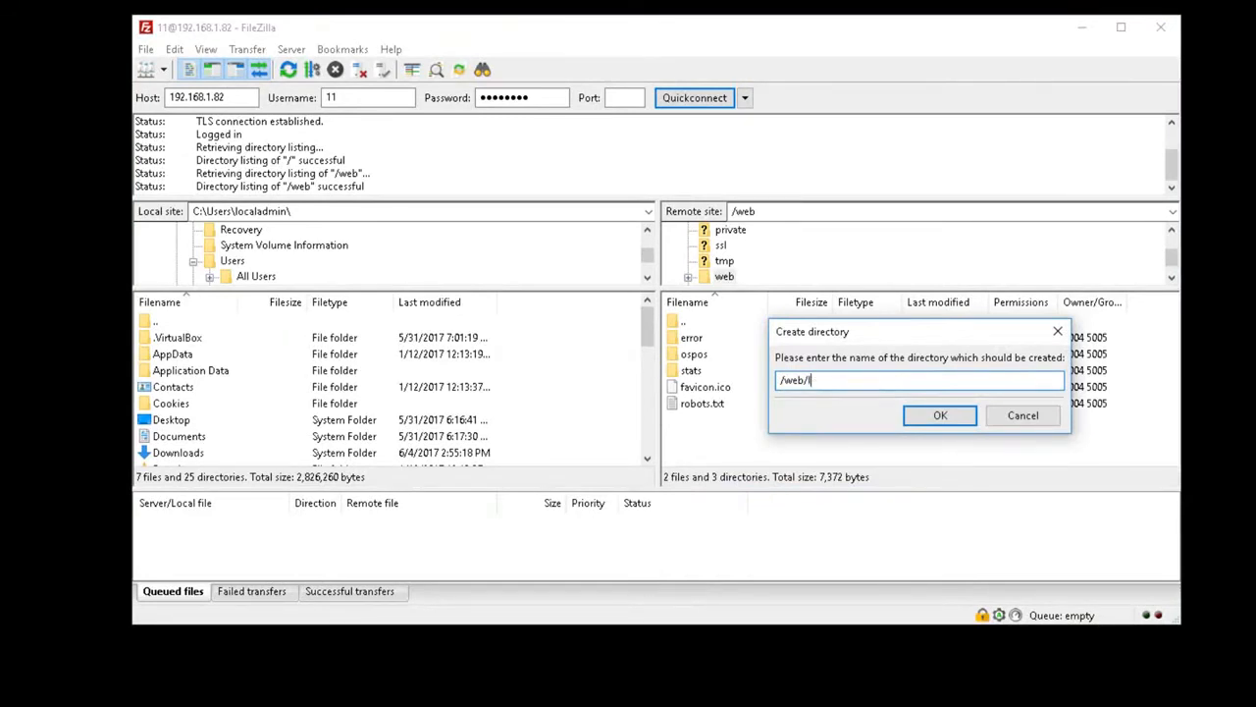
{"action": "type", "text": "ychee"}
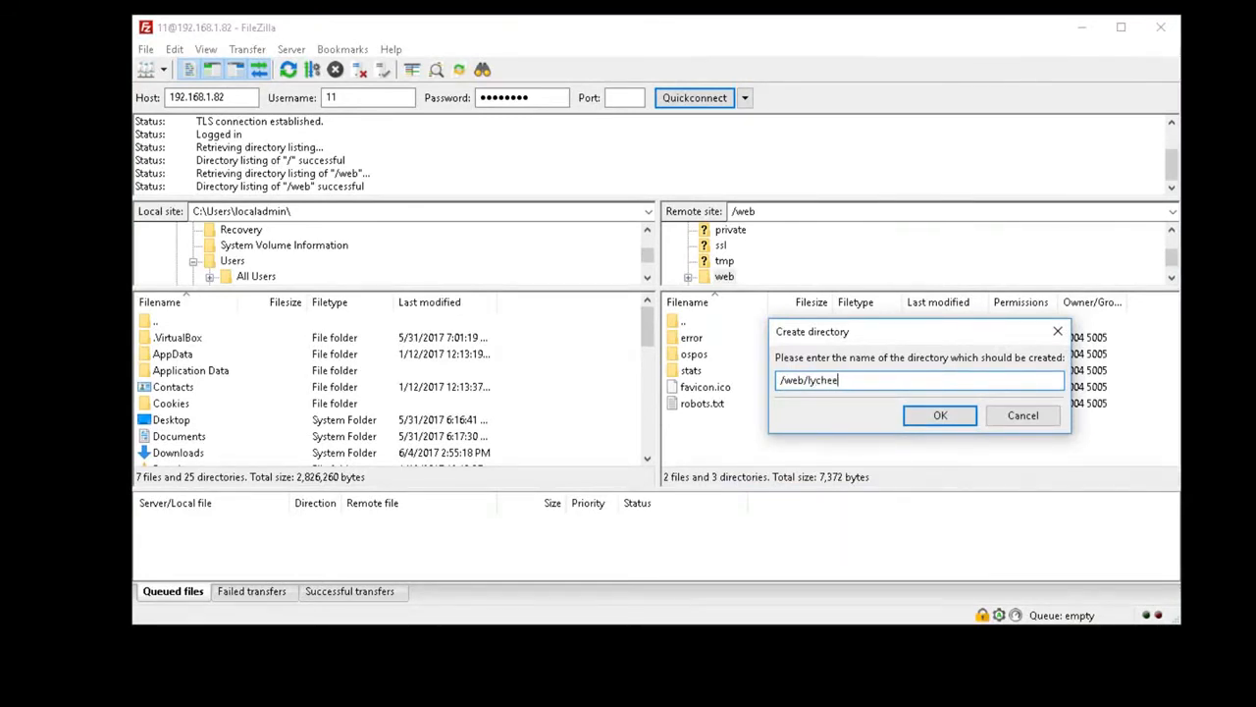
{"action": "mouse_move", "coordinate": [938, 402]}
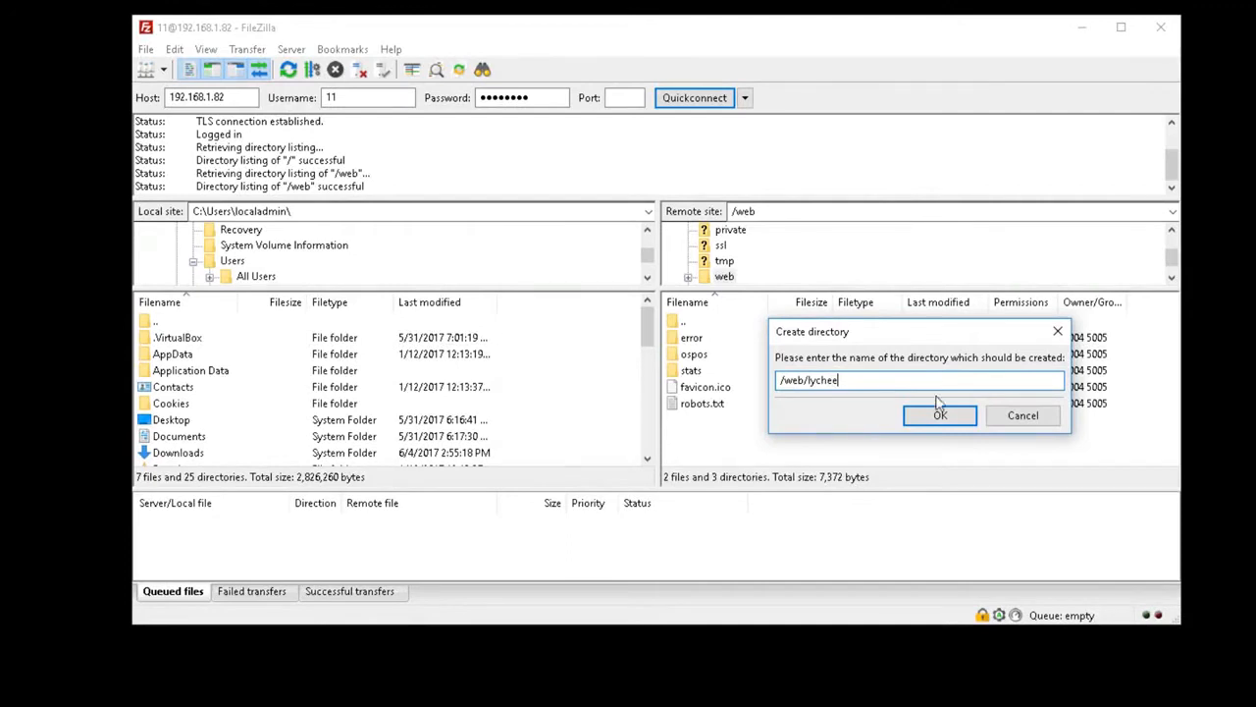
{"action": "left_click", "coordinate": [938, 414]}
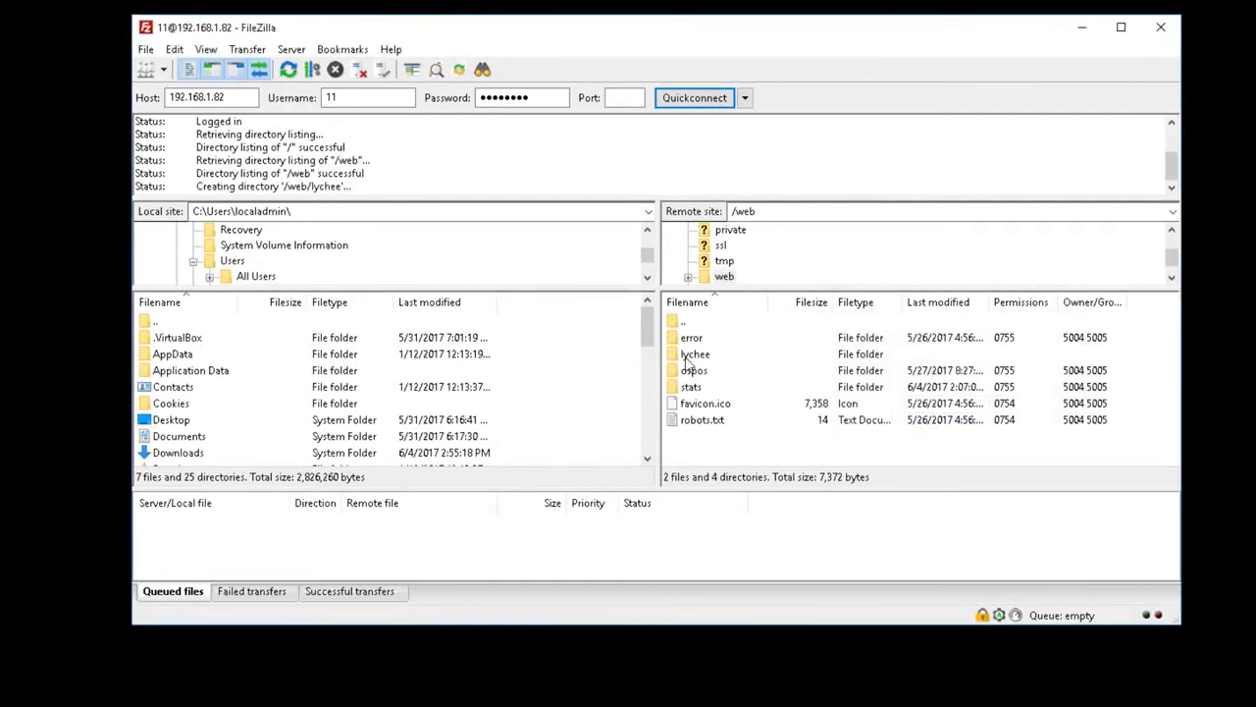
{"action": "mouse_move", "coordinate": [455, 377]}
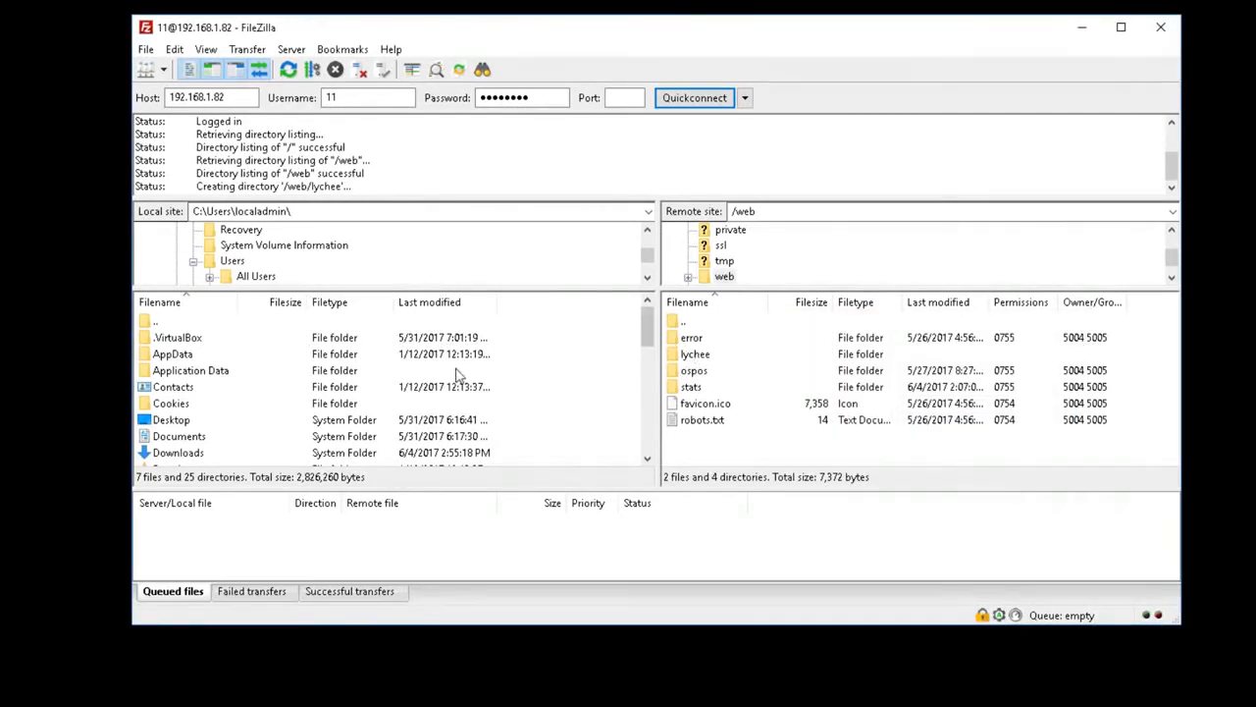
{"action": "mouse_move", "coordinate": [302, 385]}
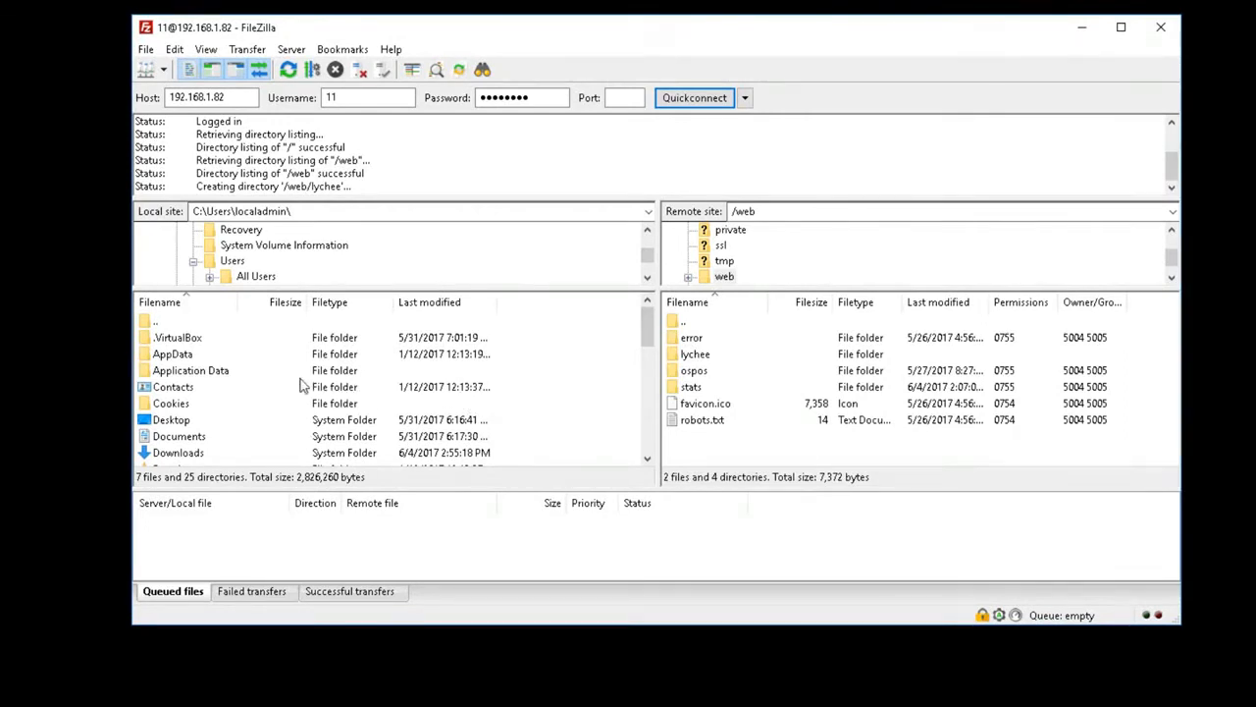
Browse the local pane into Downloads\Lychee-master\Lychee-master for uploading
{"action": "scroll", "scroll_direction": "down", "scroll_amount": 3}
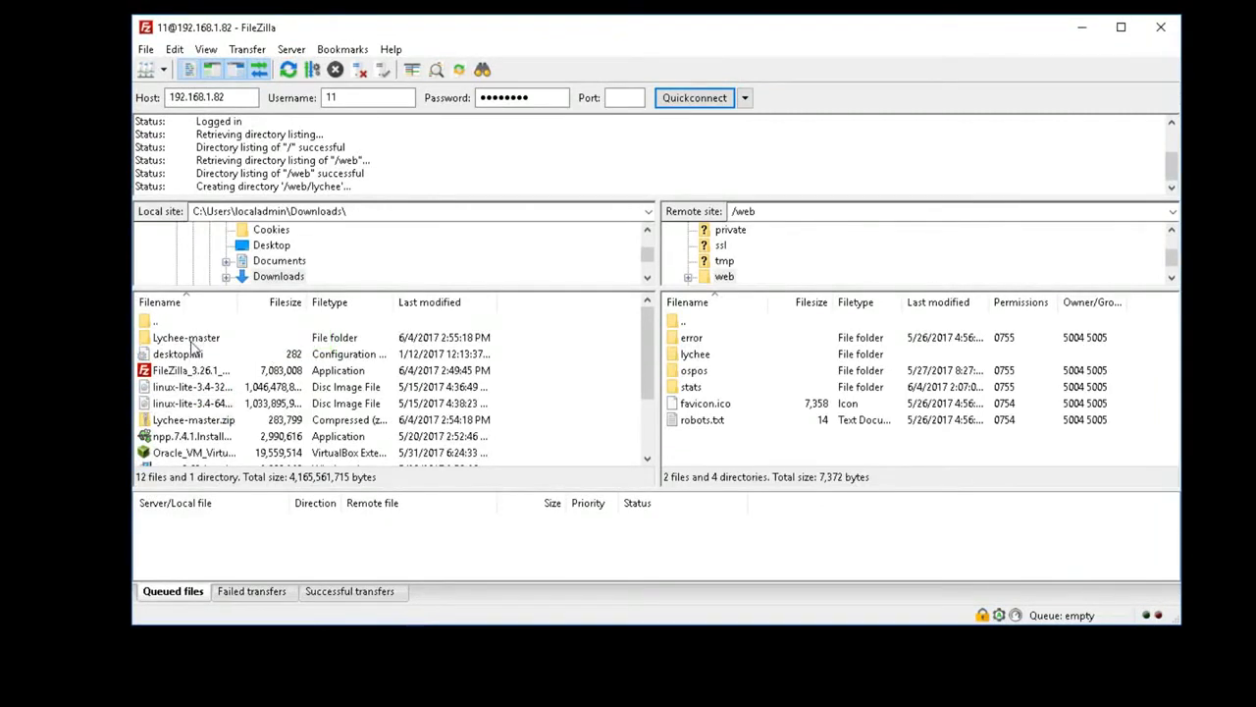
{"action": "double_click", "coordinate": [186, 337]}
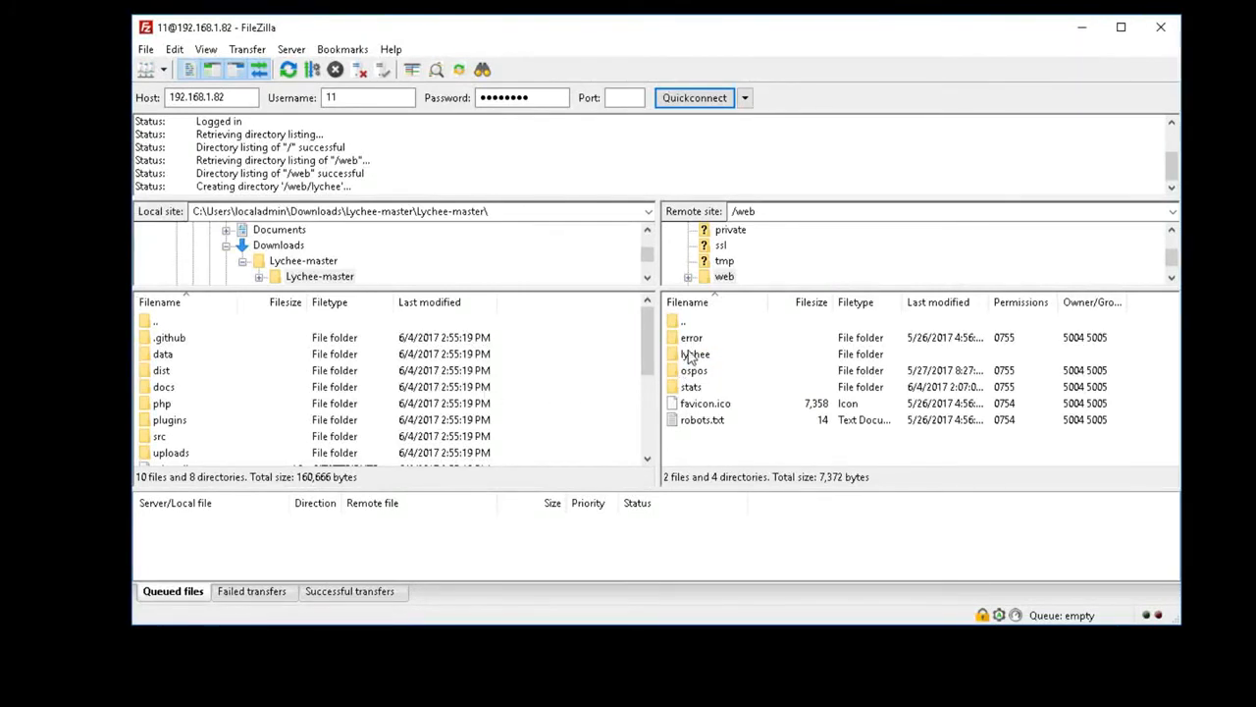
{"action": "double_click", "coordinate": [695, 353]}
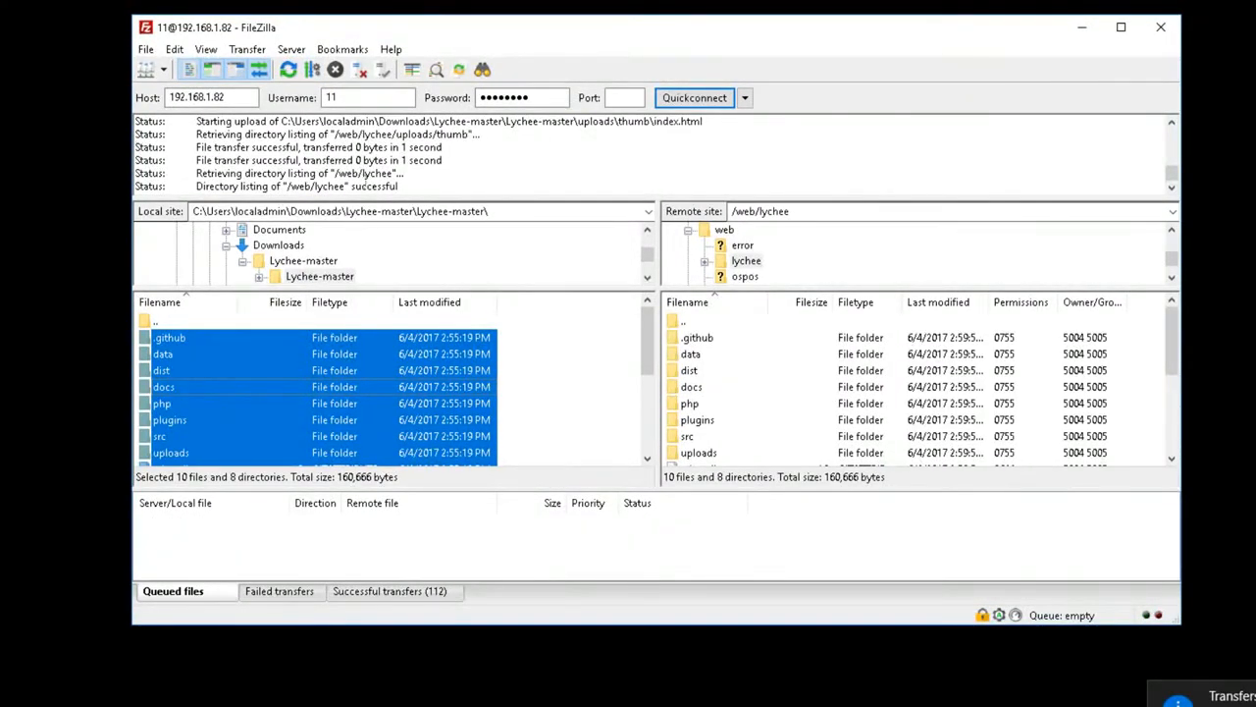
{"action": "mouse_move", "coordinate": [336, 68]}
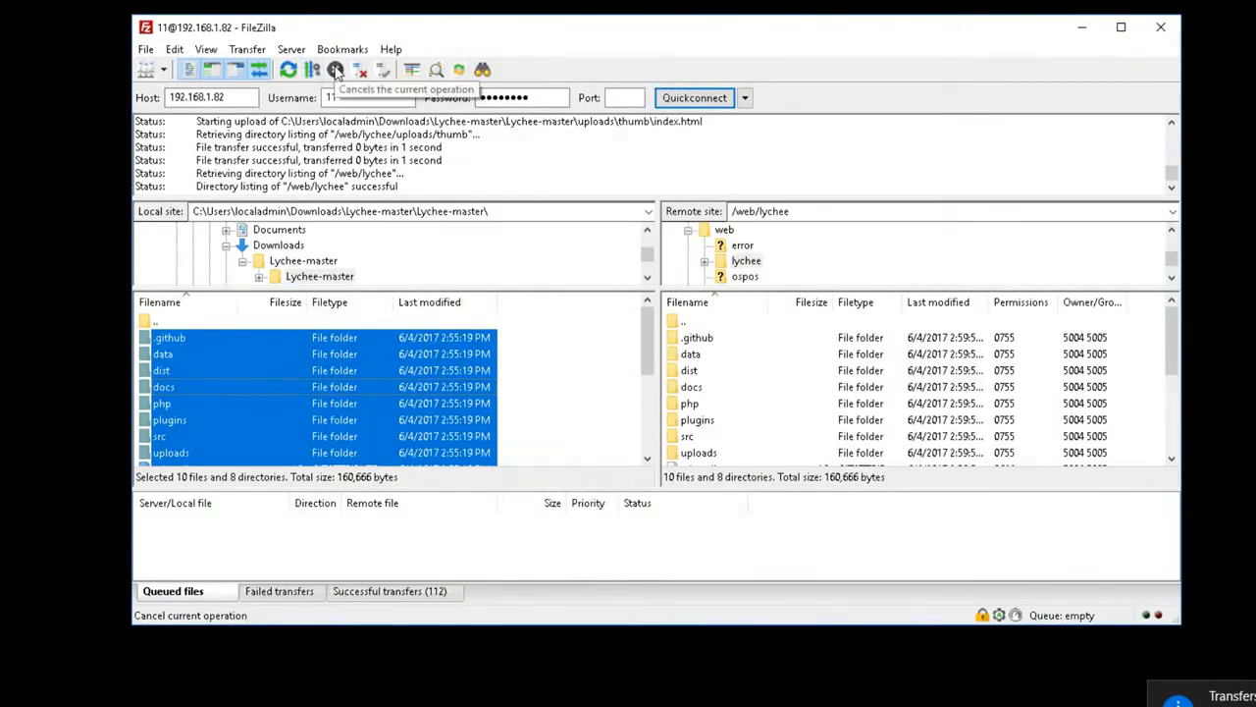
{"action": "mouse_move", "coordinate": [310, 94]}
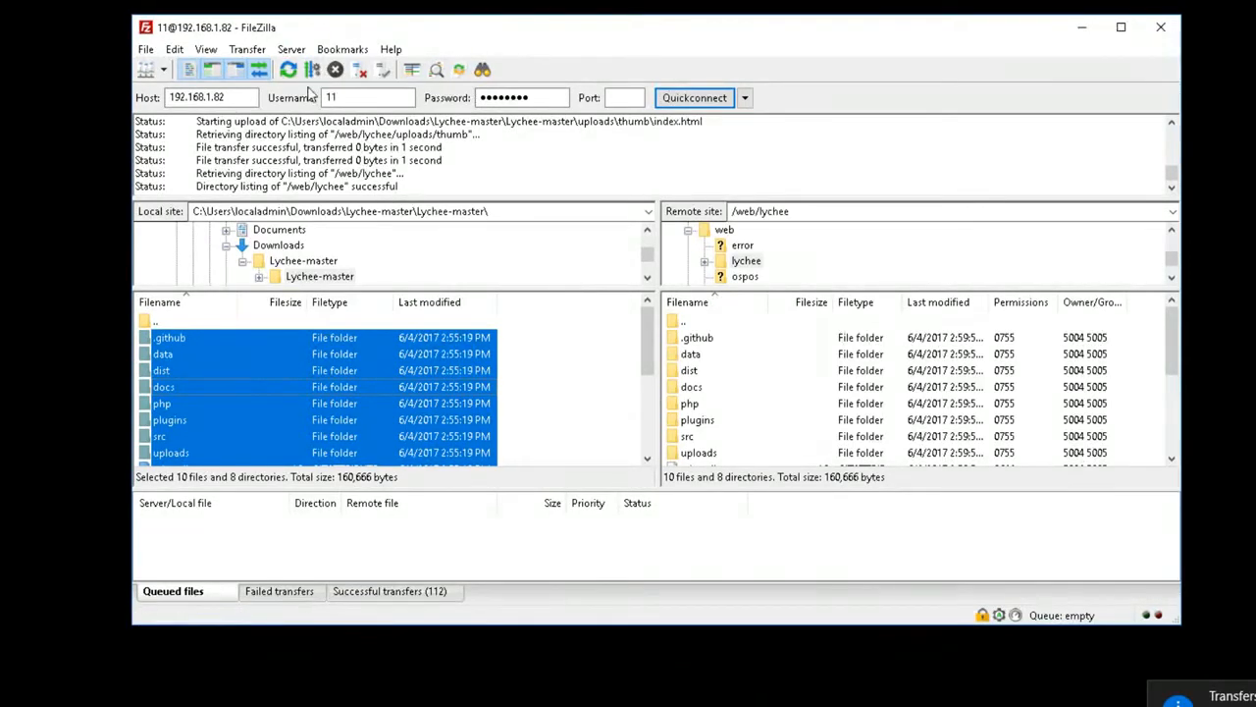
{"action": "mouse_move", "coordinate": [1149, 43]}
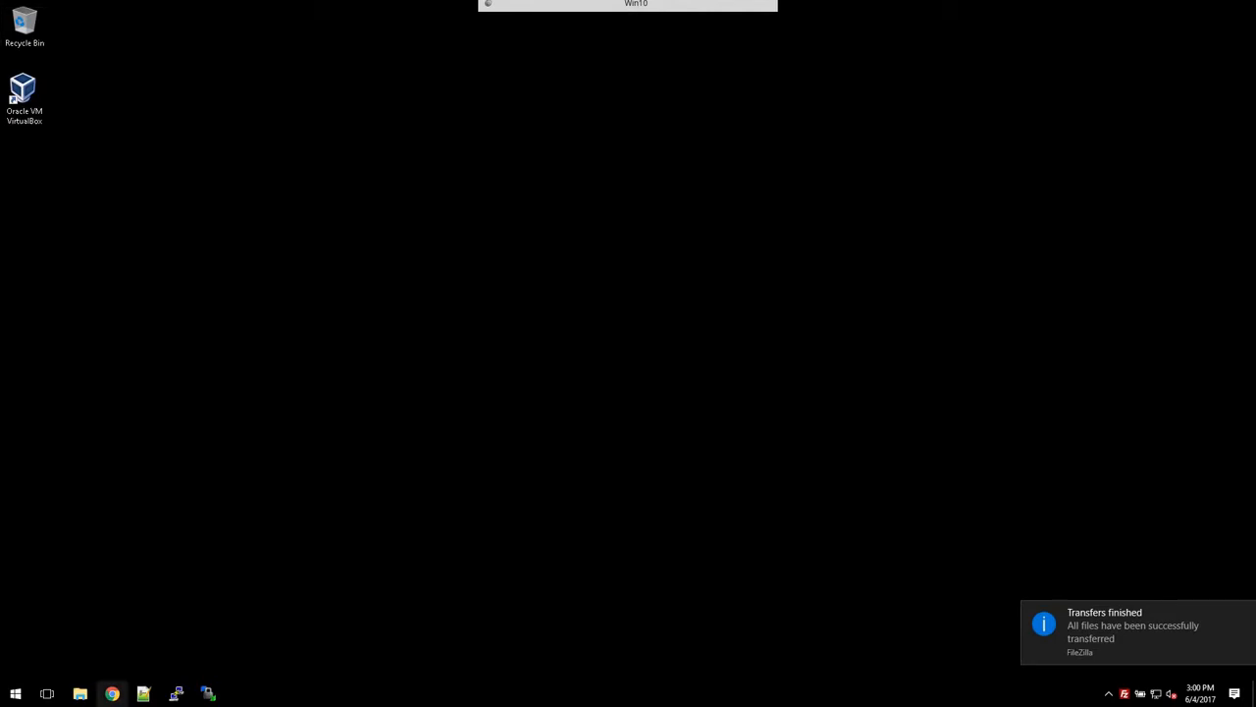
Open Chrome and go to lychee.localsite.net to reach the Lychee installer
{"action": "left_click", "coordinate": [111, 694]}
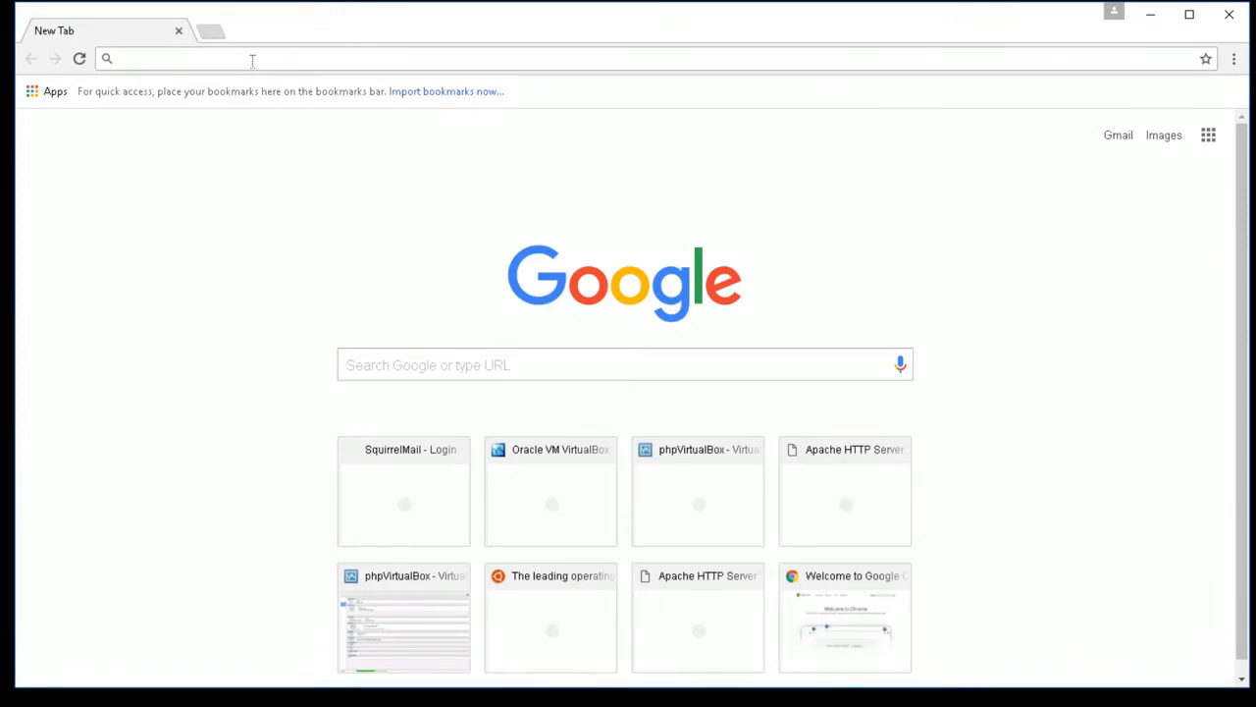
{"action": "type", "text": "lychee"}
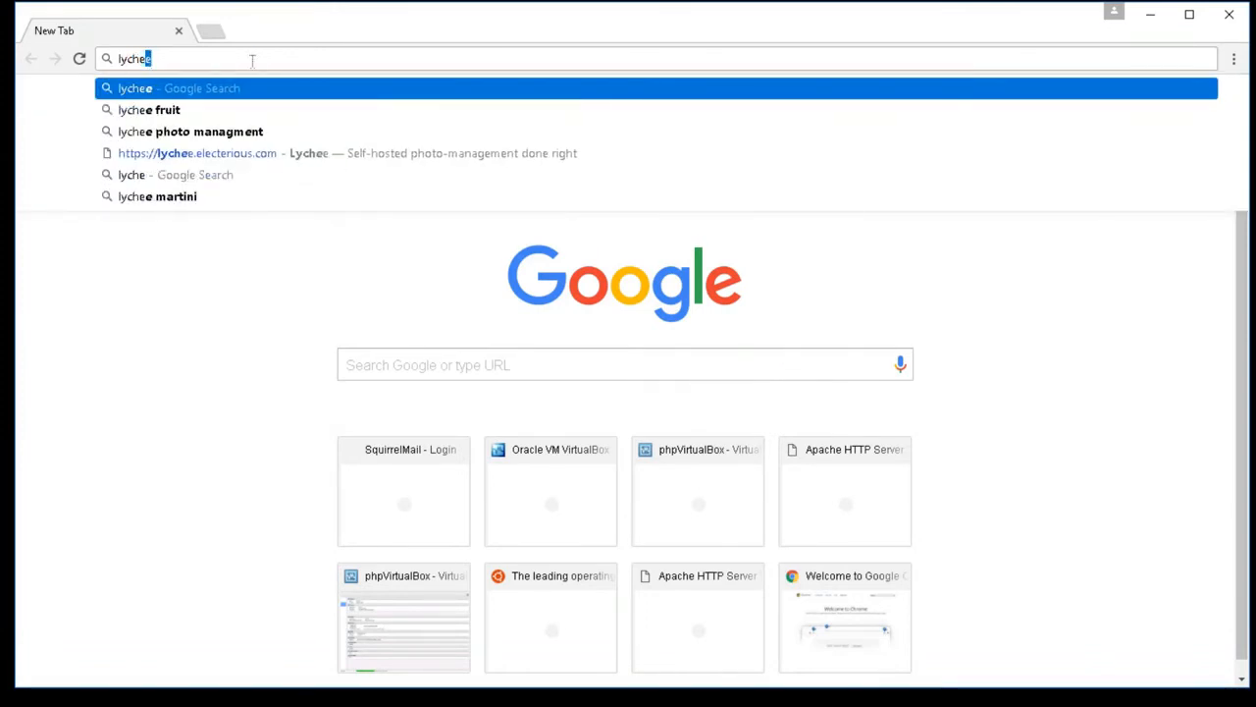
{"action": "type", "text": ".local"}
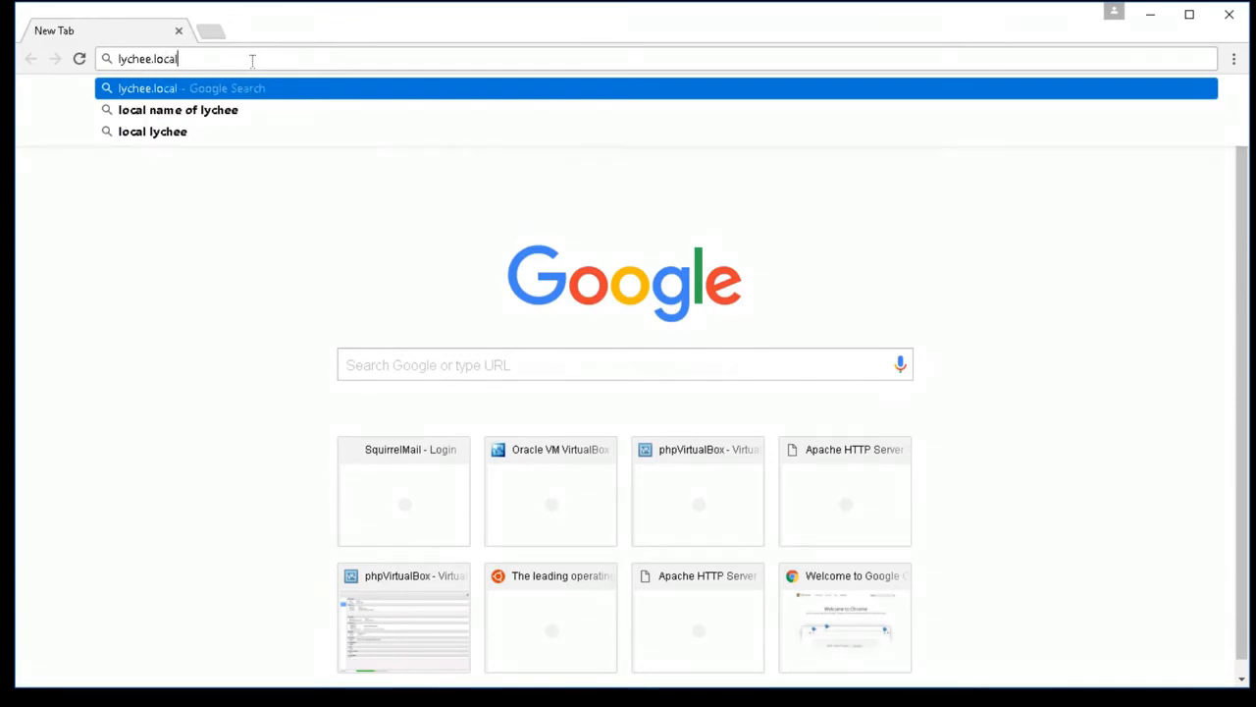
{"action": "type", "text": "site"}
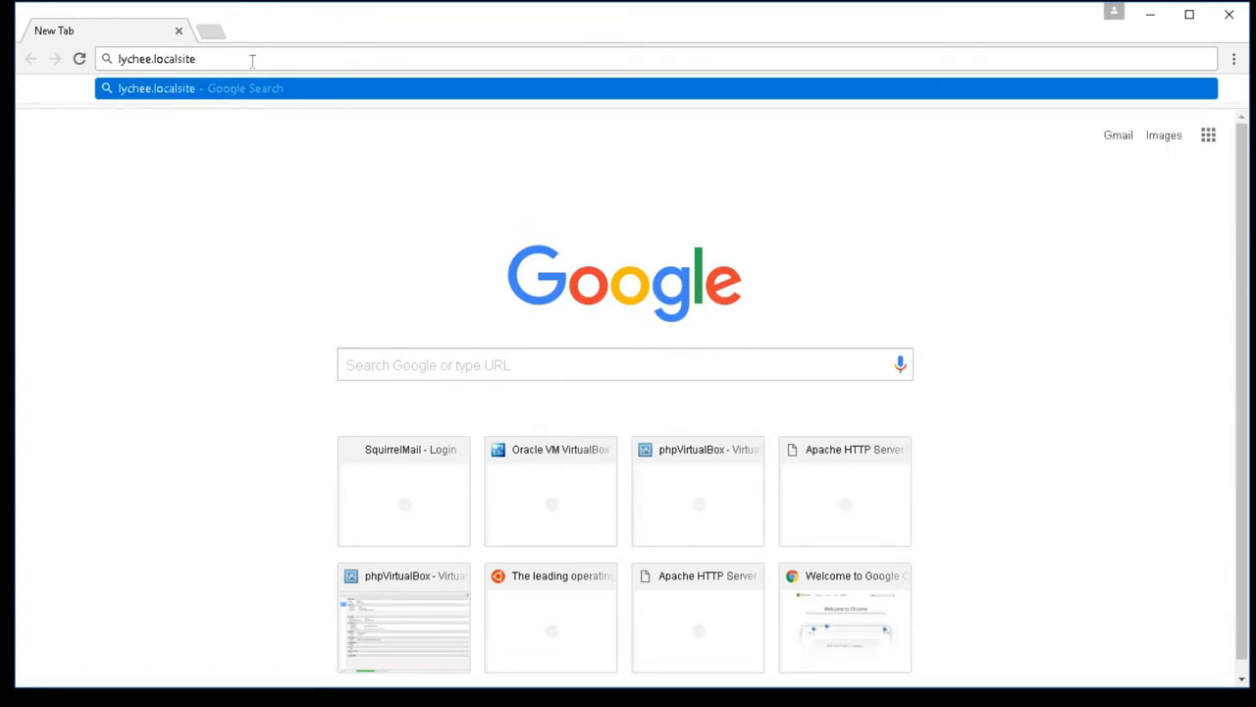
{"action": "type", "text": ".net"}
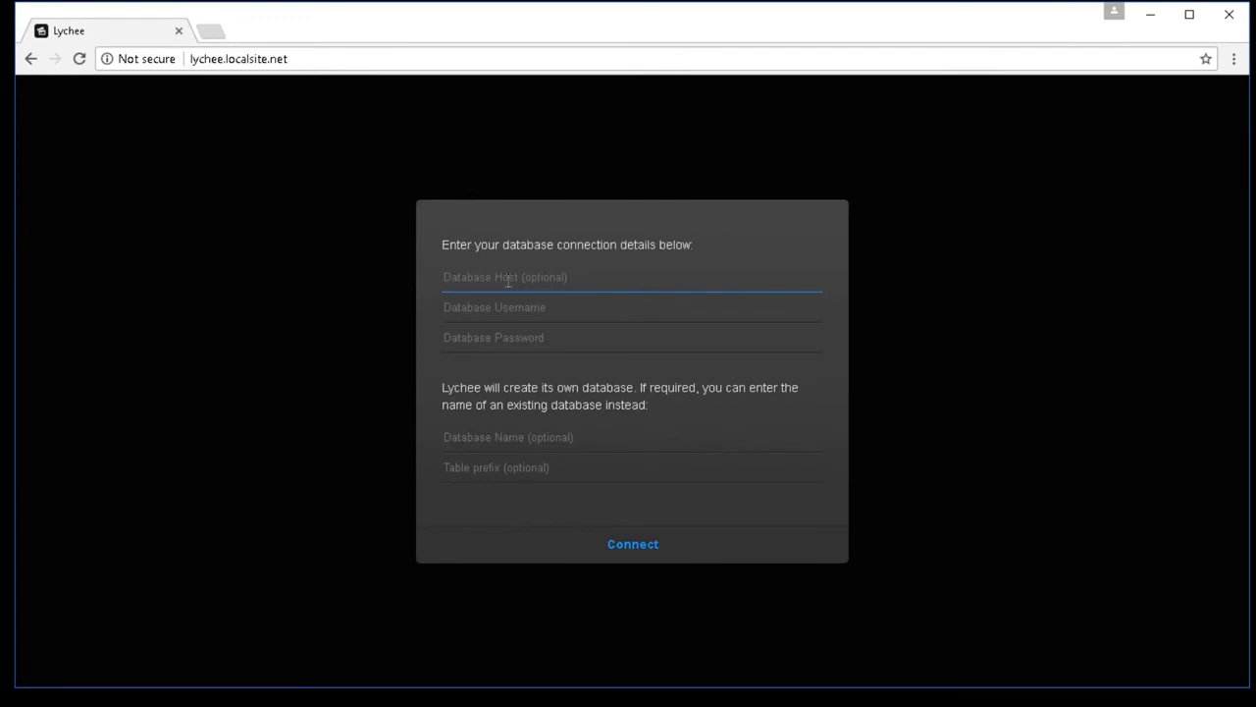
Enter localhost as host, the database username and password, and c1lycheedb as database name
{"action": "type", "text": "local"}
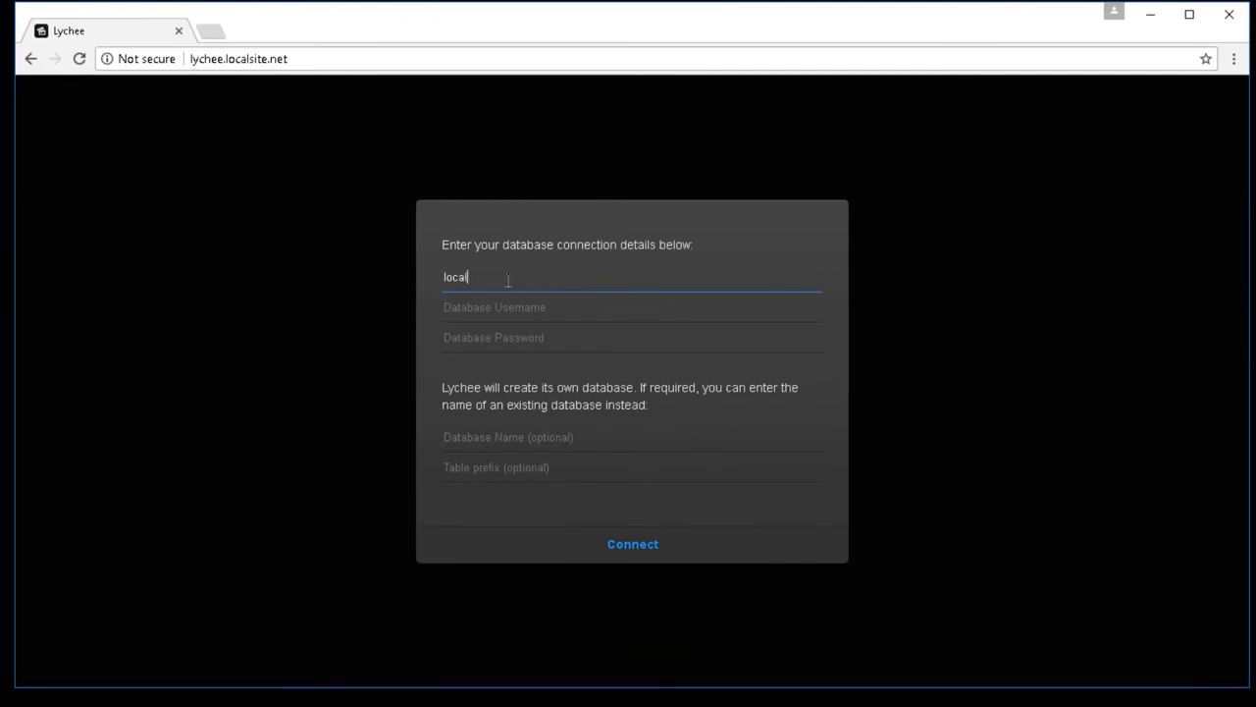
{"action": "type", "text": "host"}
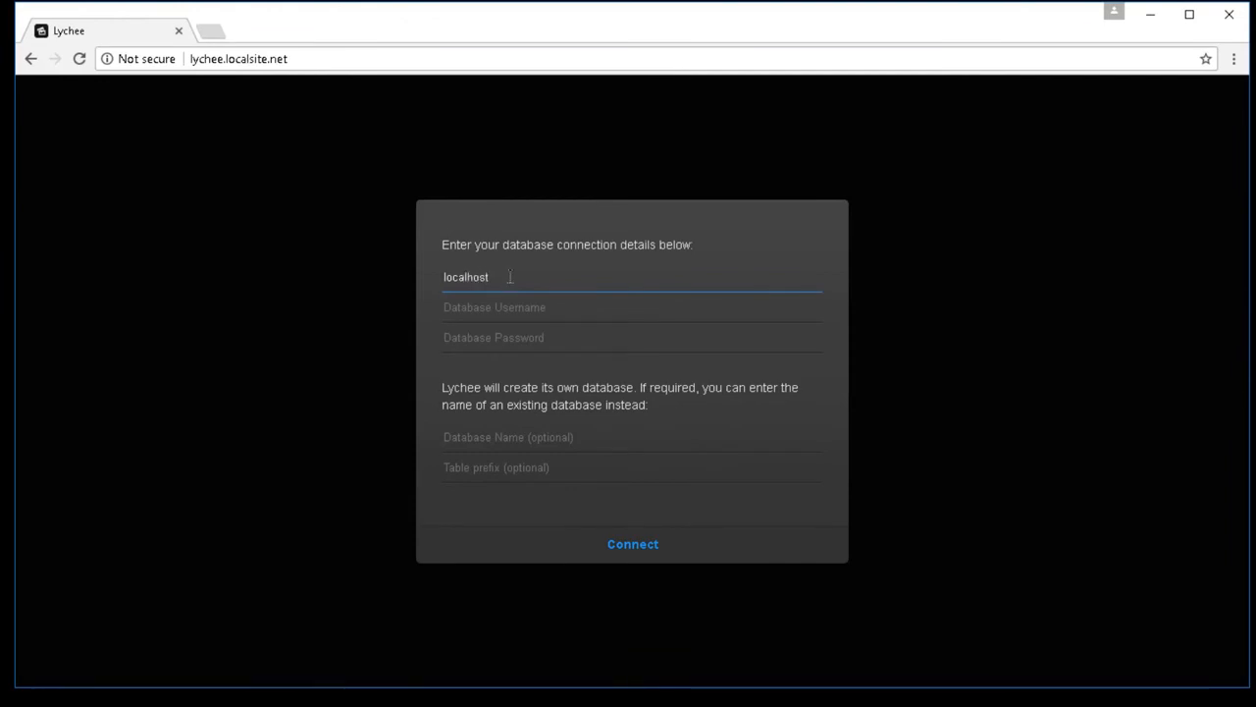
{"action": "left_click", "coordinate": [632, 306]}
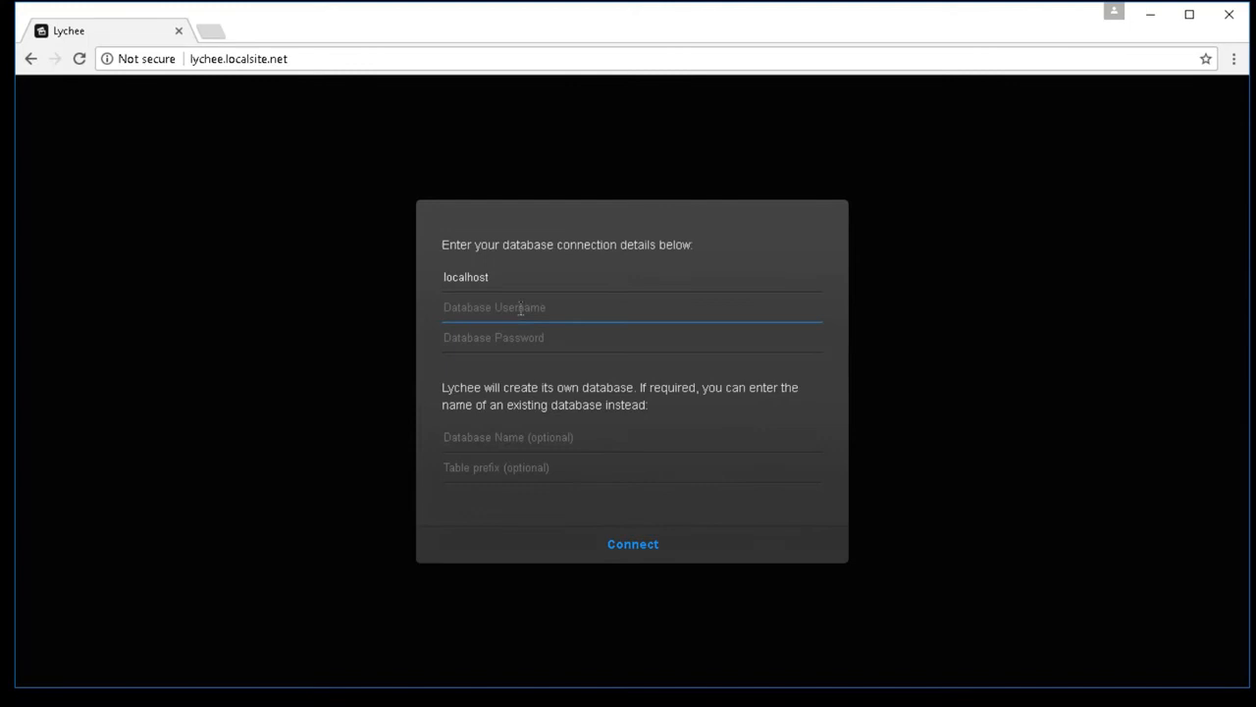
{"action": "type", "text": "c12"}
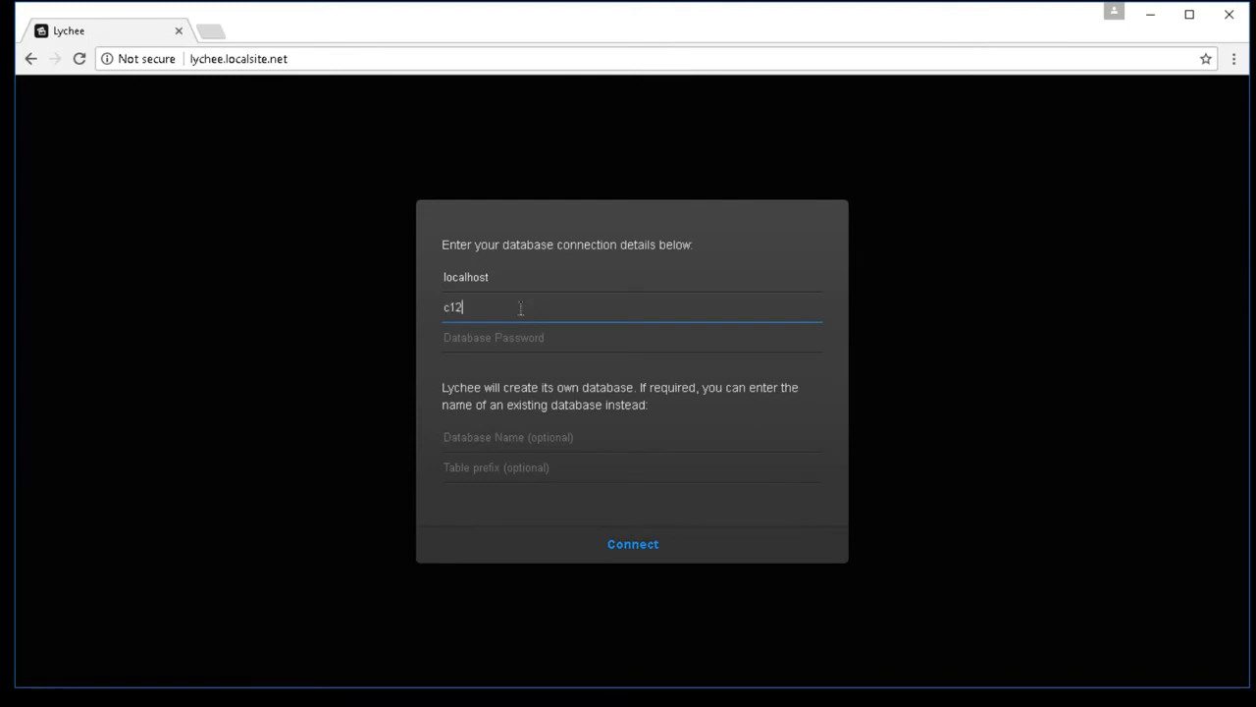
{"action": "left_click", "coordinate": [632, 338]}
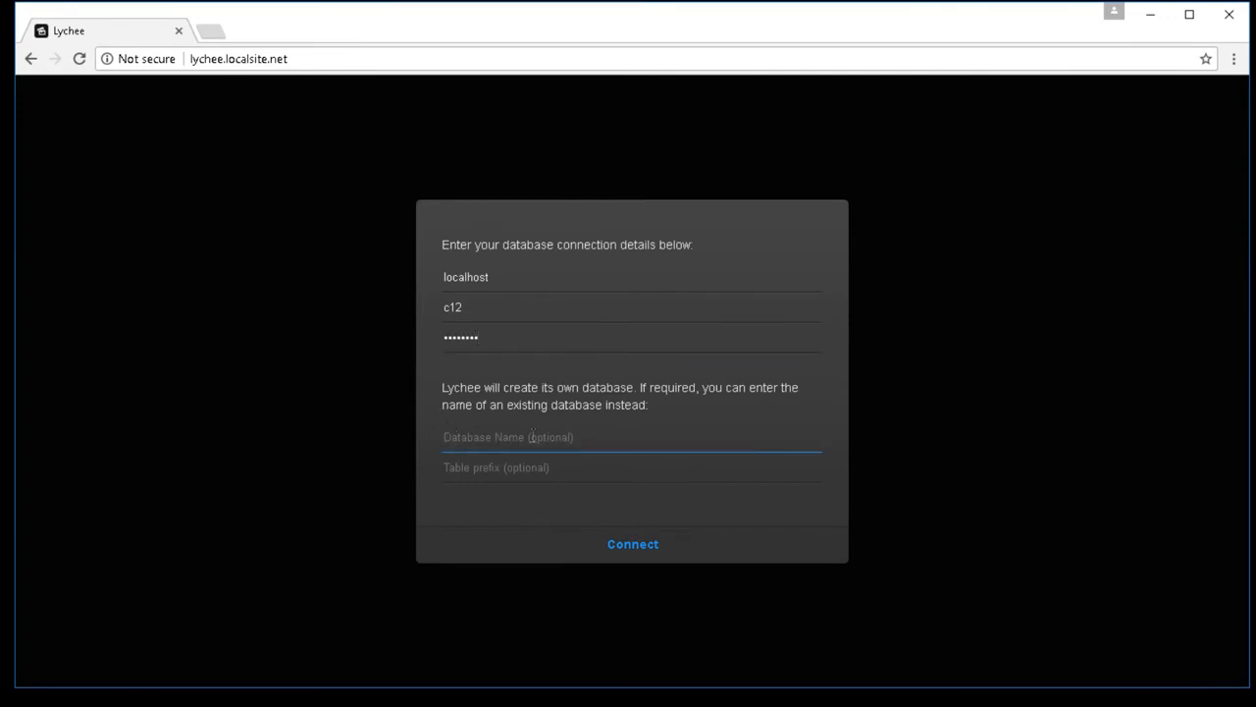
{"action": "type", "text": "c1"}
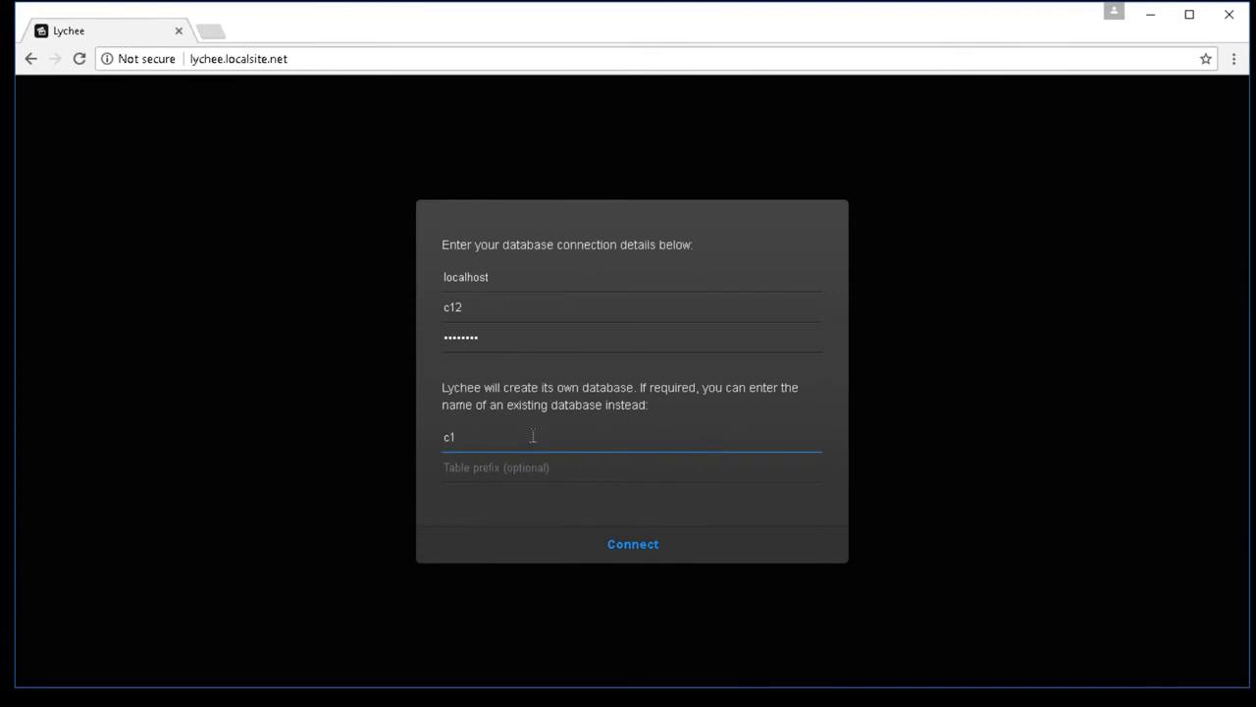
{"action": "type", "text": "1"}
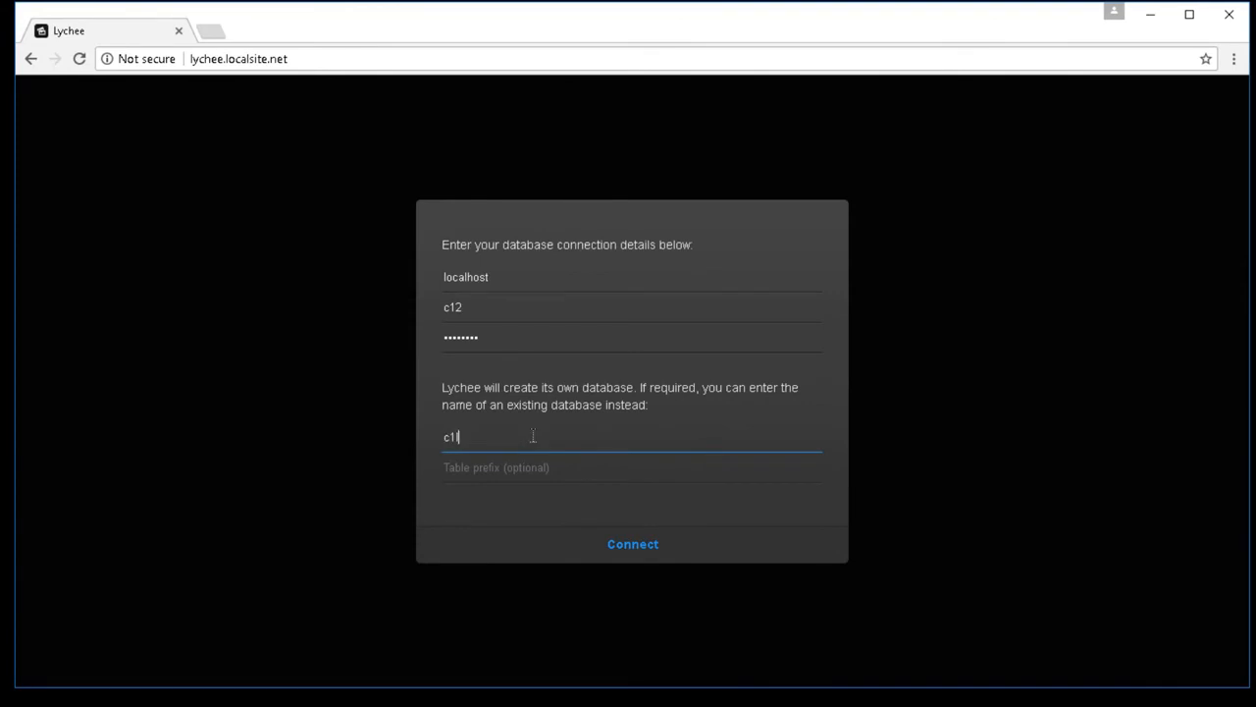
{"action": "type", "text": "lychee"}
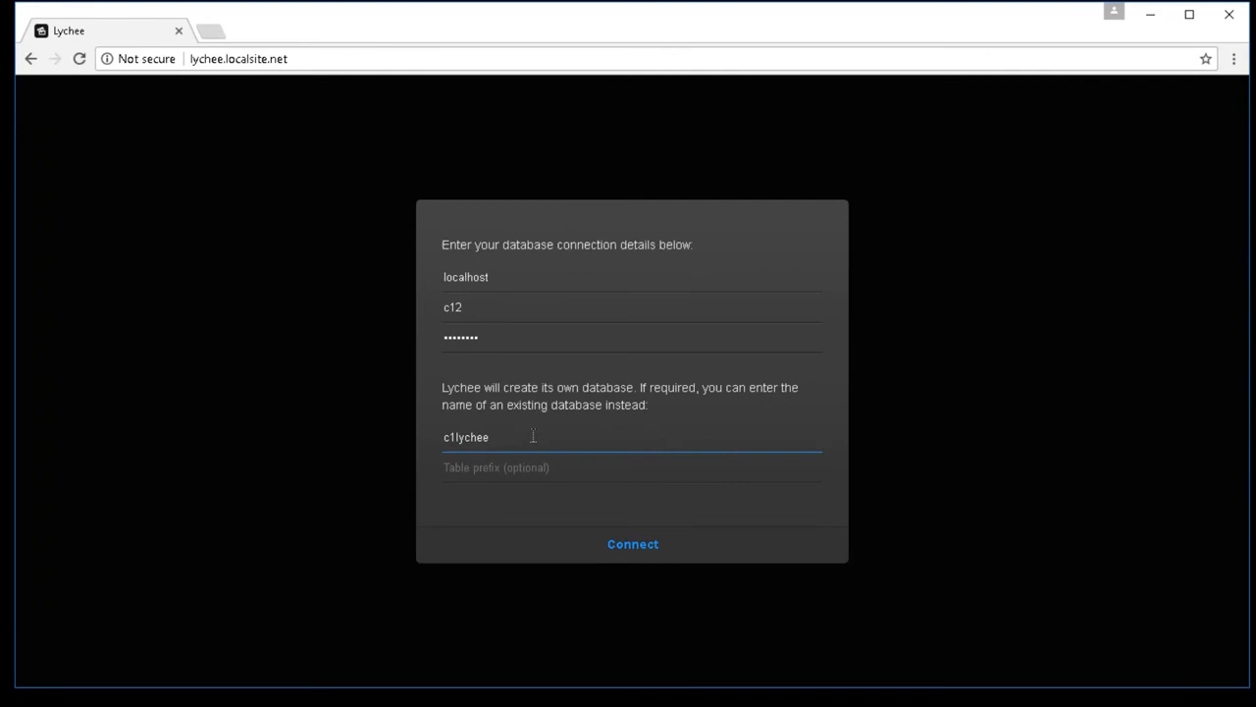
{"action": "type", "text": "db"}
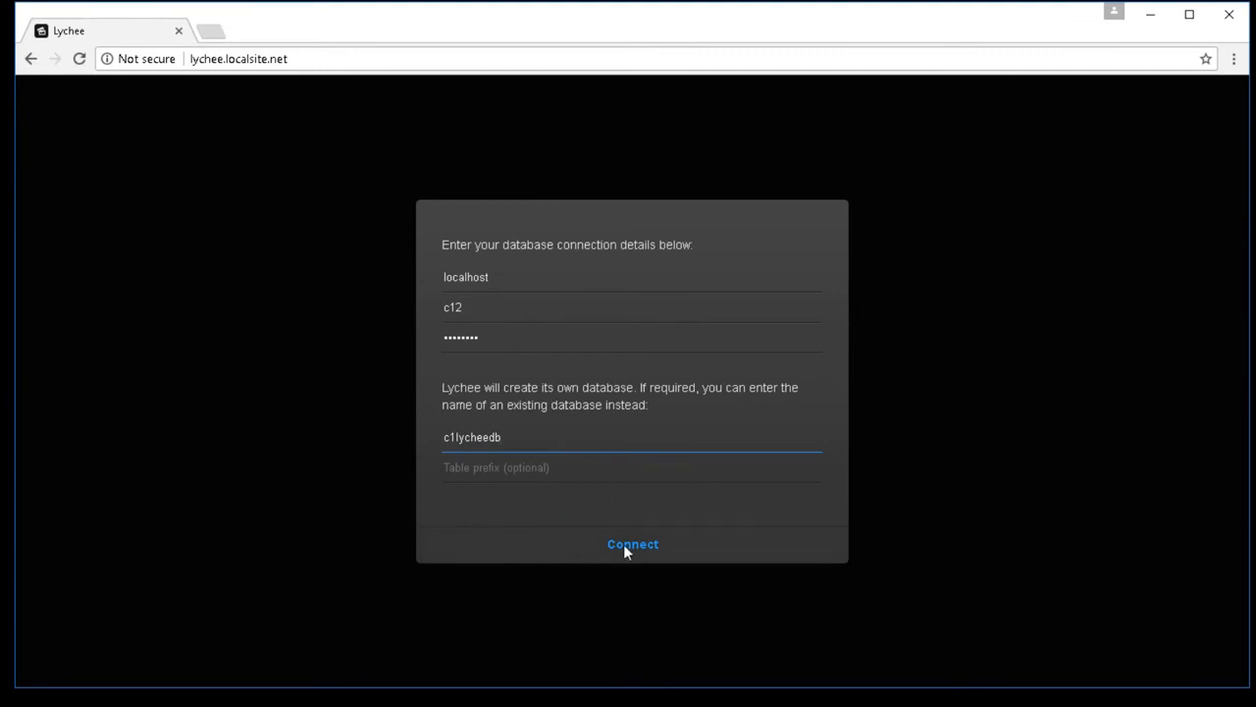
Connect to the database, then create the admin login with a new username and password
{"action": "left_click", "coordinate": [632, 544]}
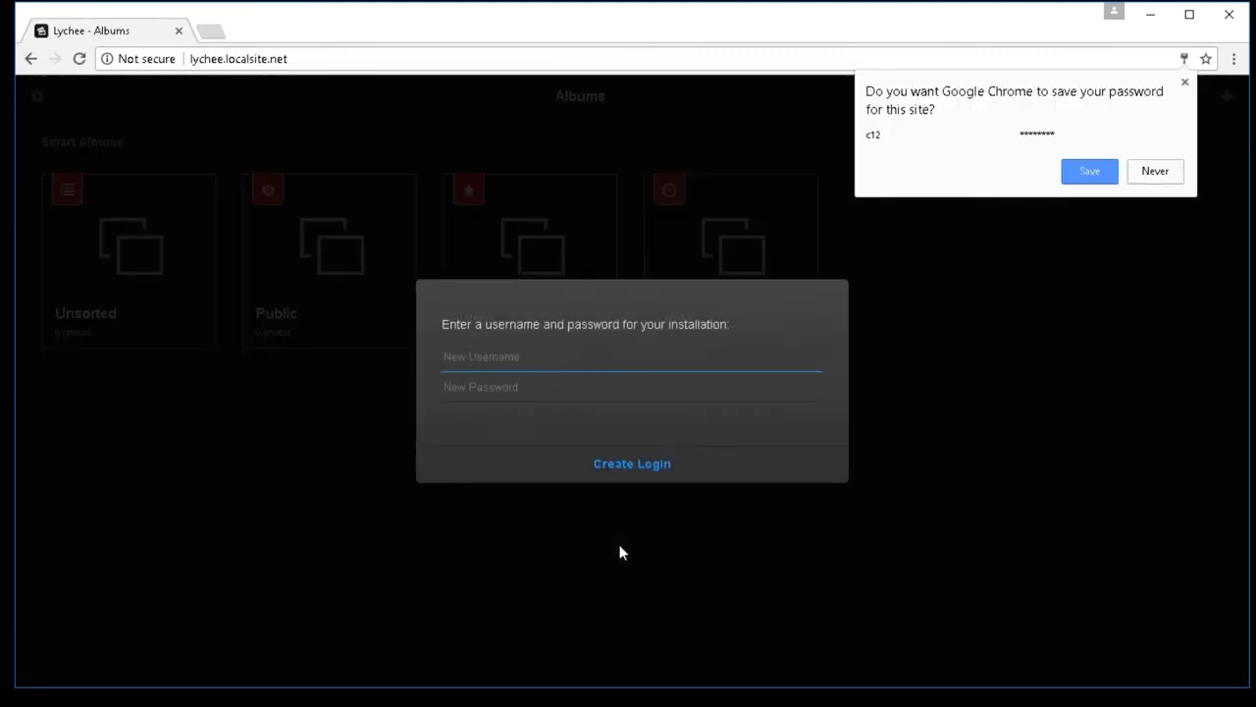
{"action": "mouse_move", "coordinate": [558, 438]}
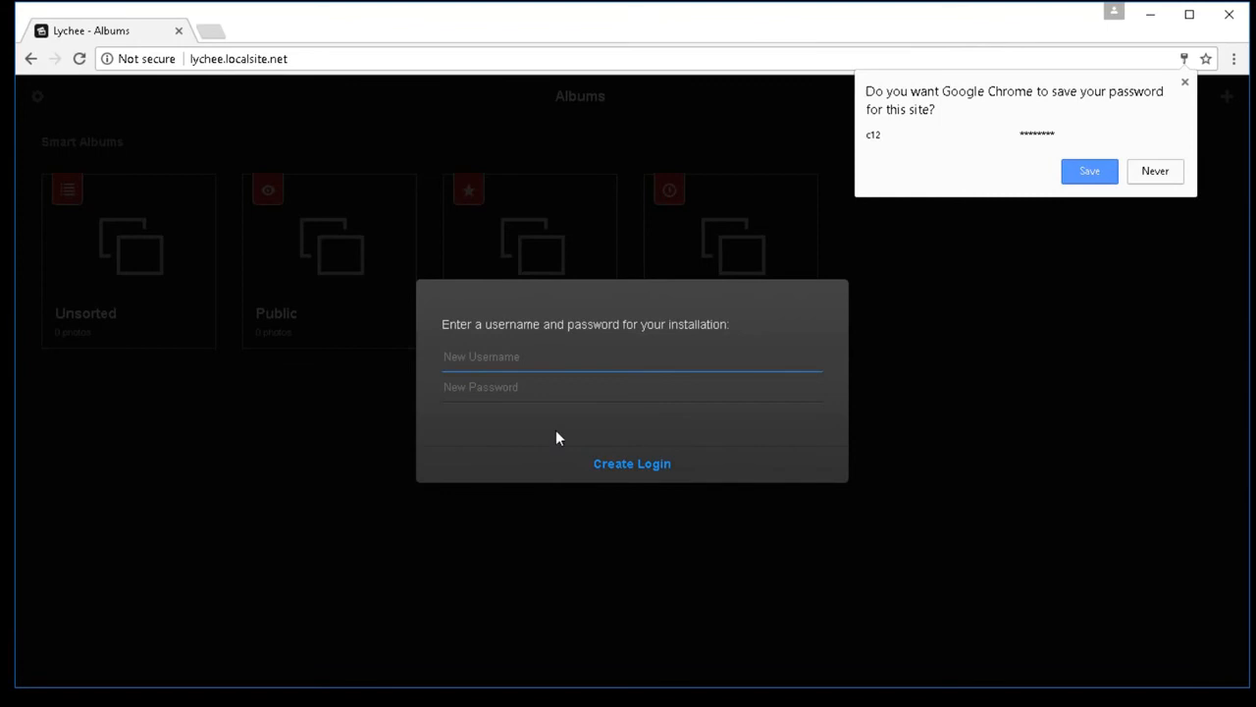
{"action": "left_click", "coordinate": [632, 357]}
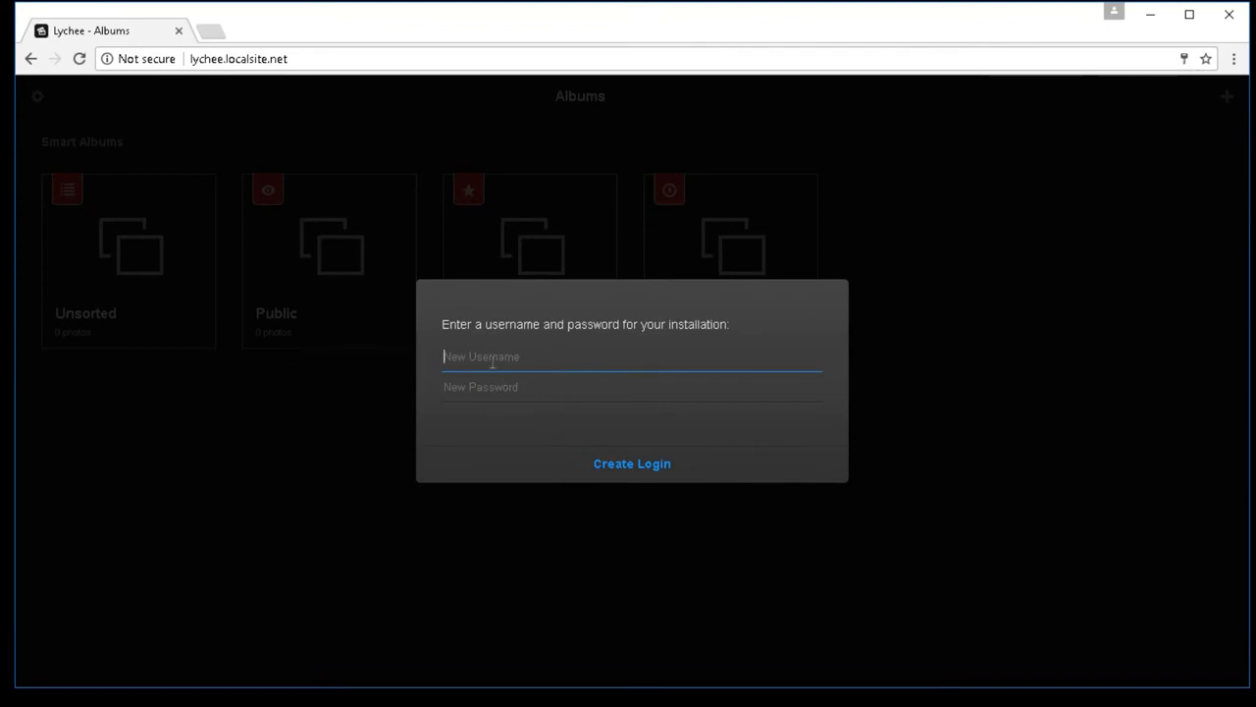
{"action": "type", "text": "localadmi"}
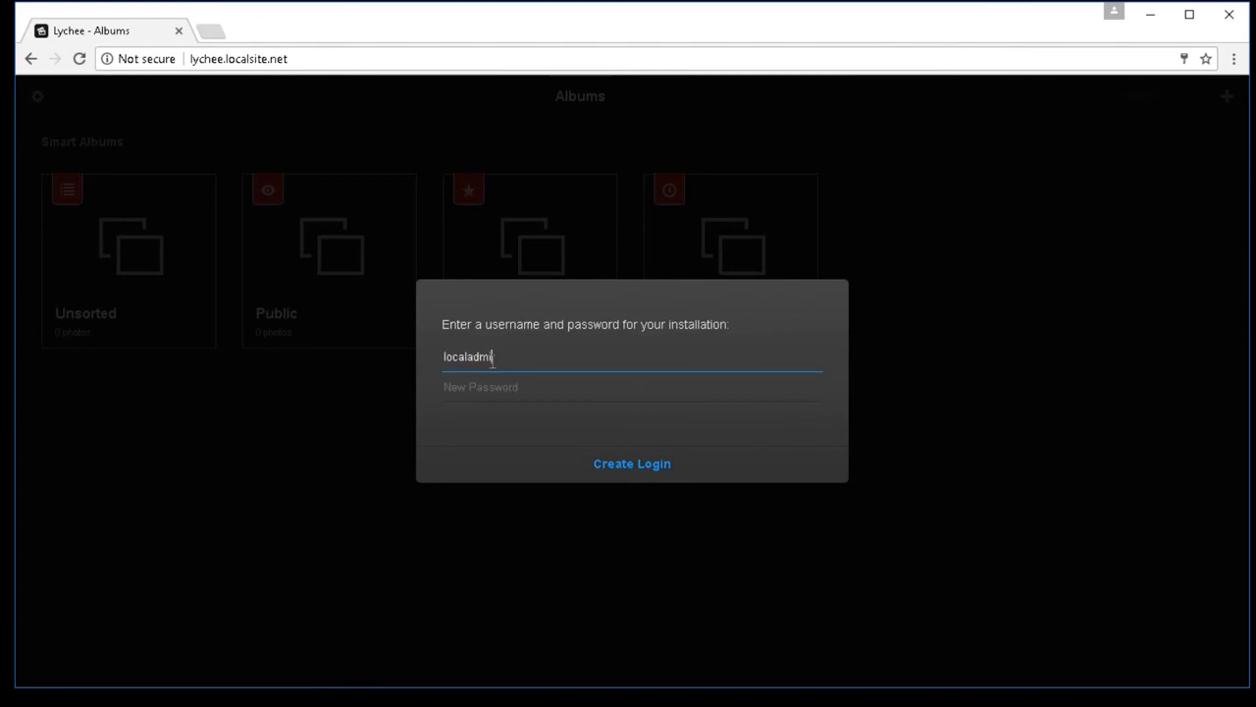
{"action": "type", "text": "••"}
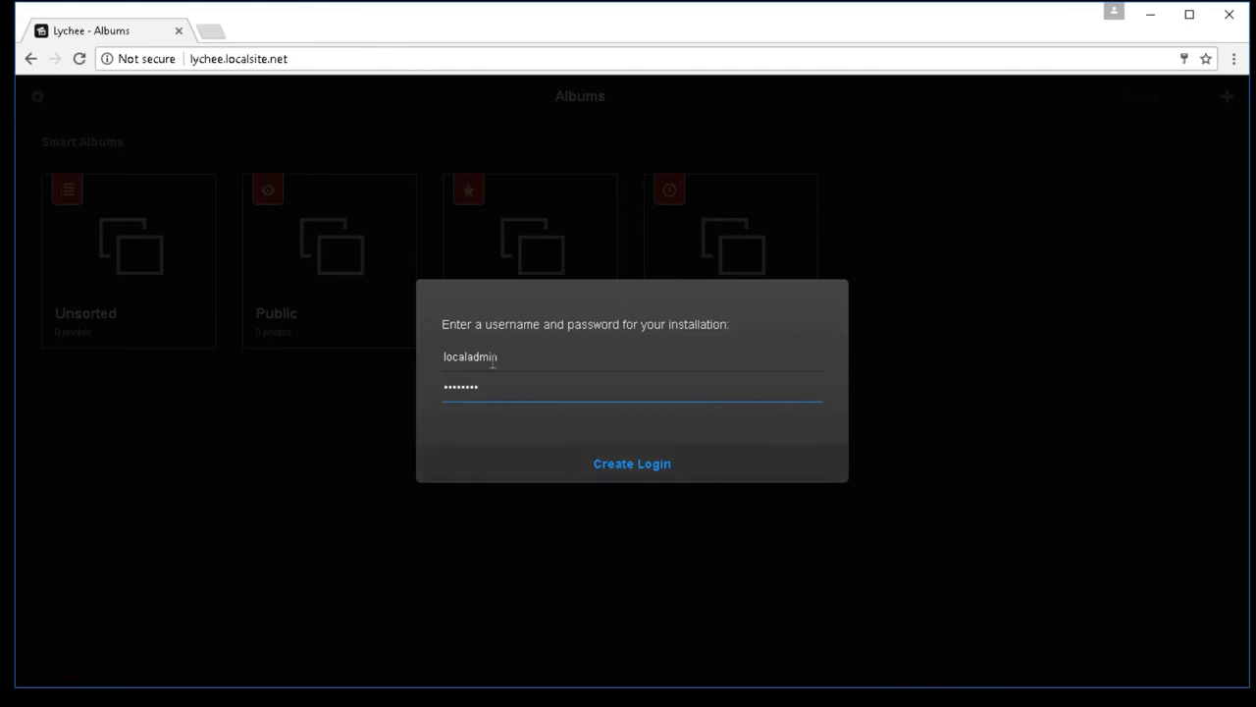
{"action": "left_click", "coordinate": [632, 464]}
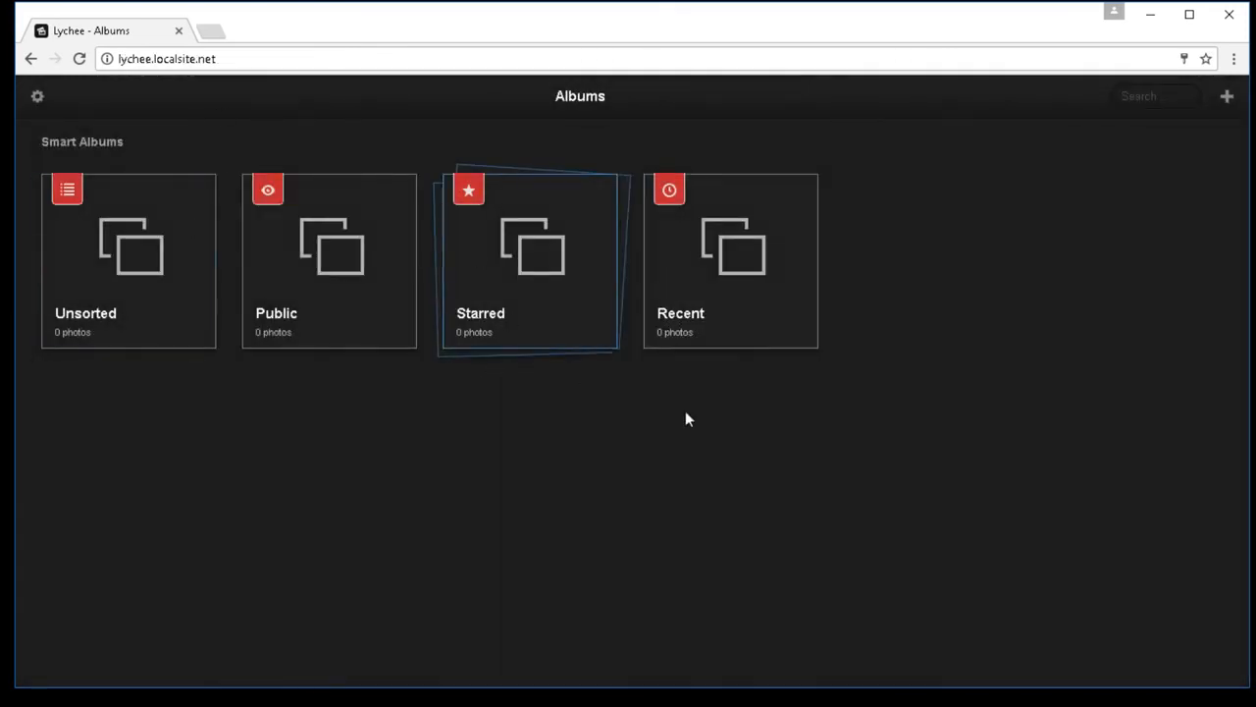
{"action": "mouse_move", "coordinate": [334, 381]}
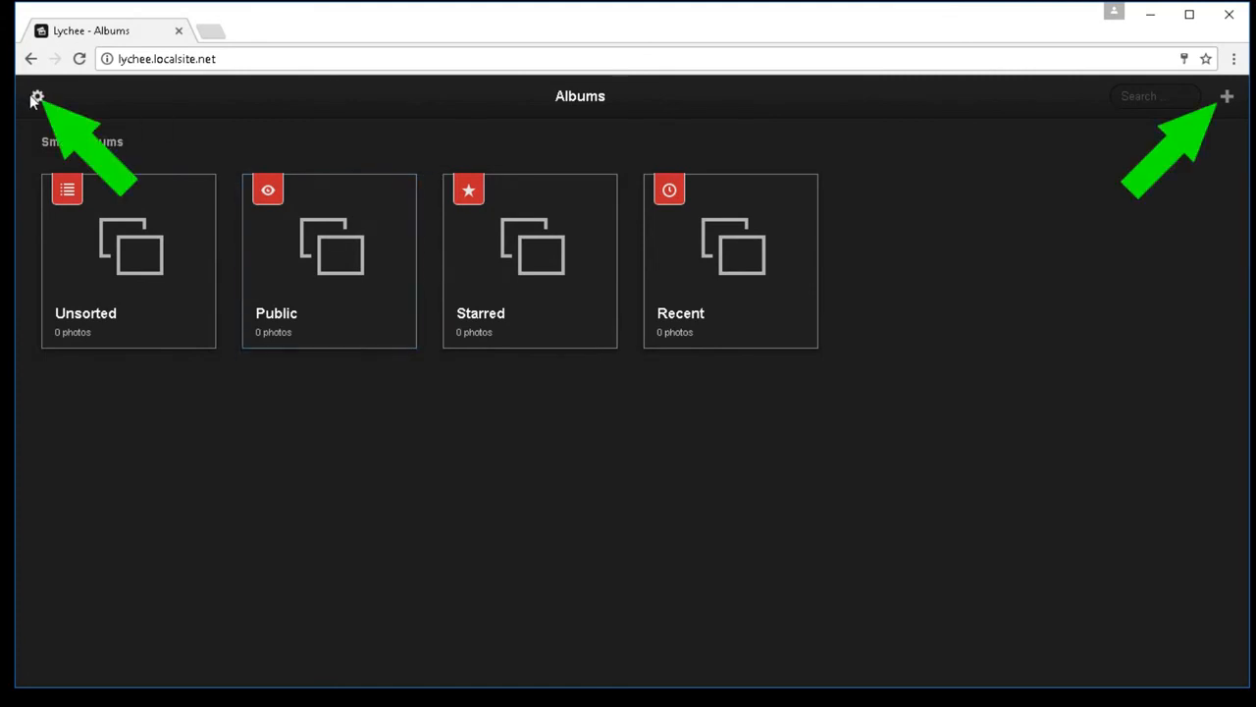
{"action": "left_click", "coordinate": [35, 98]}
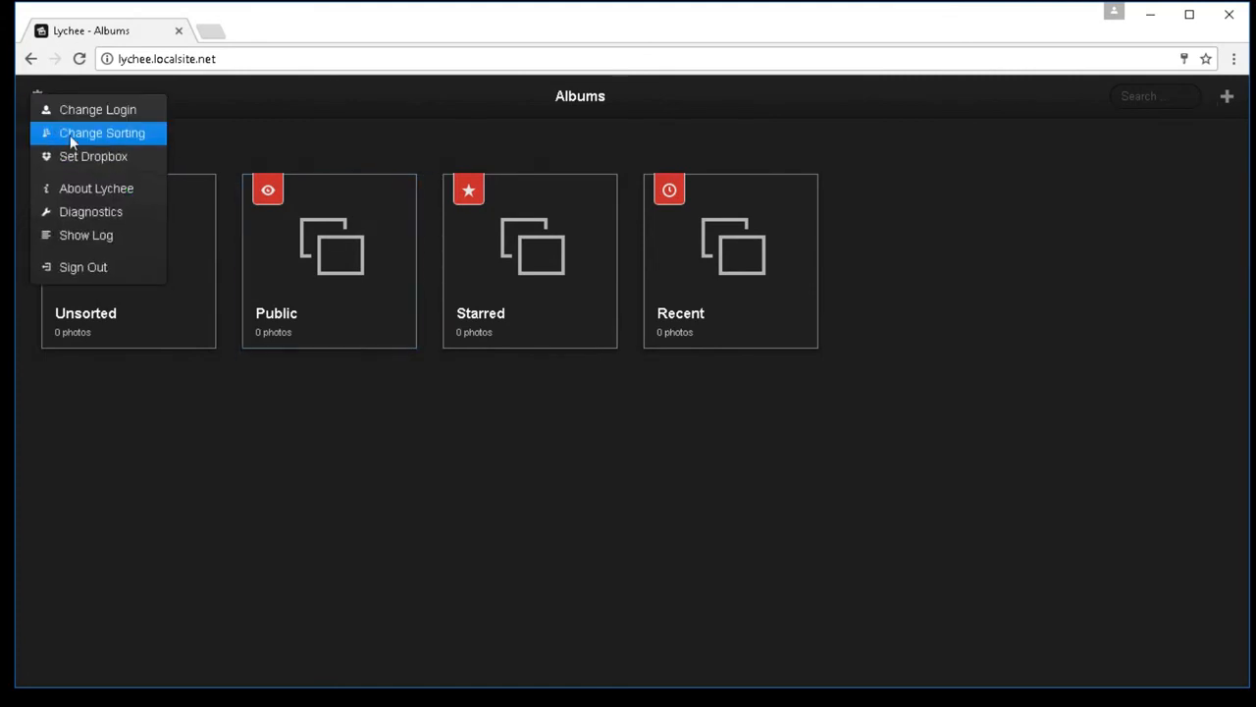
{"action": "mouse_move", "coordinate": [96, 188]}
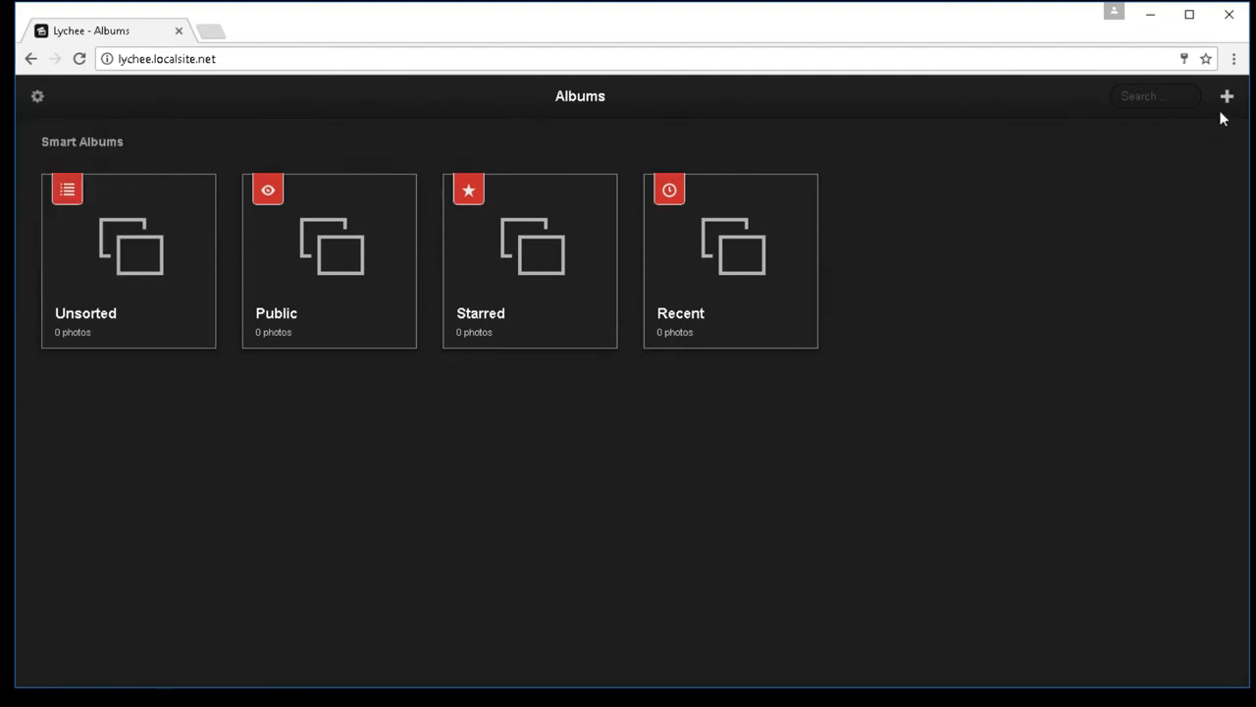
{"action": "left_click", "coordinate": [1227, 96]}
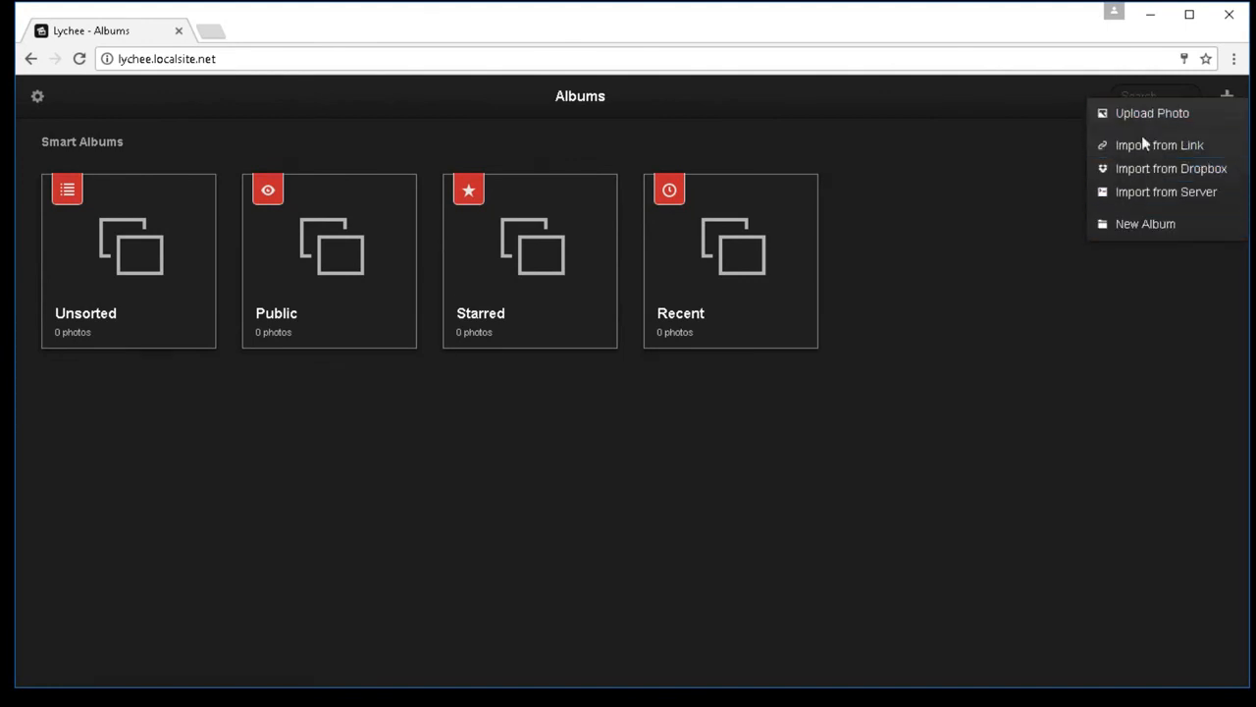
{"action": "mouse_move", "coordinate": [1166, 193]}
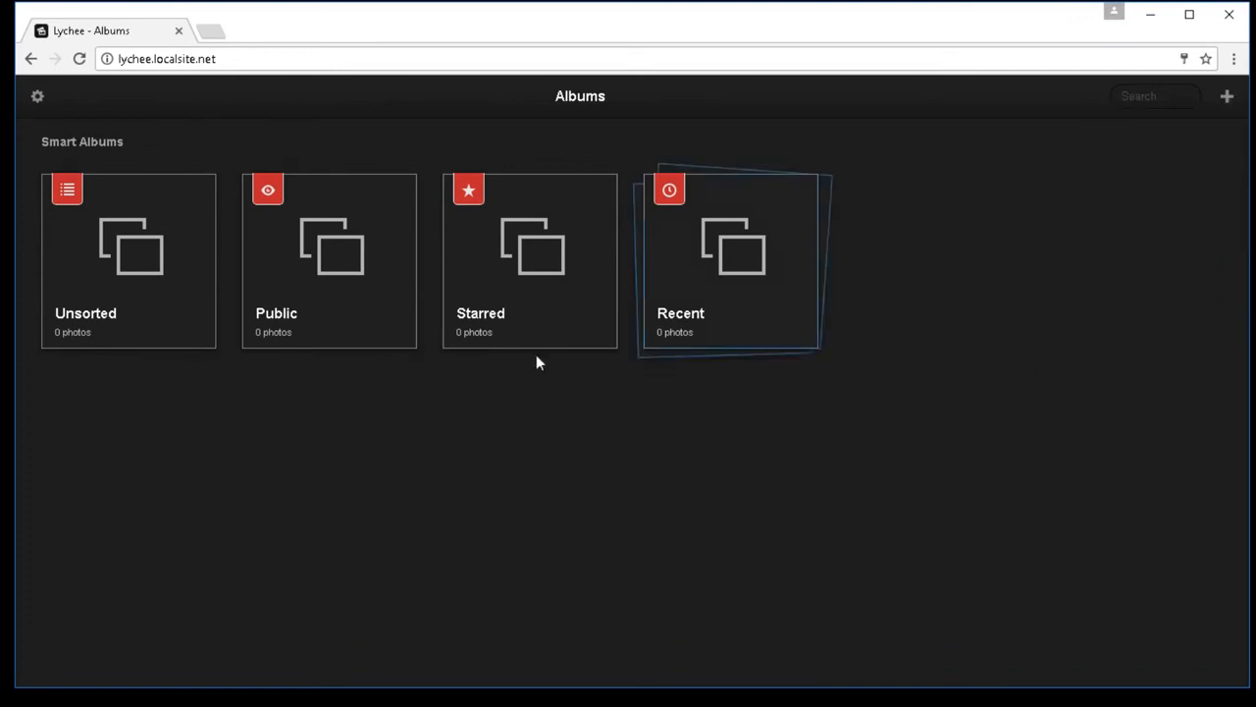
{"action": "mouse_move", "coordinate": [192, 379]}
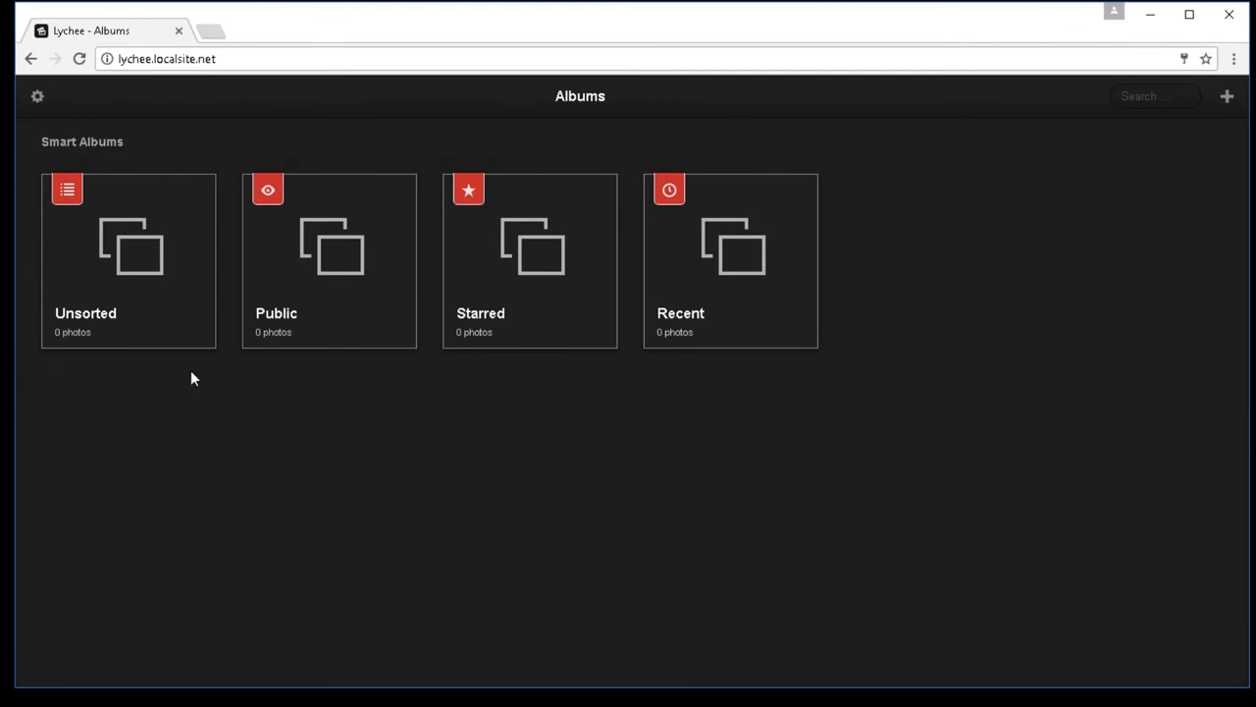